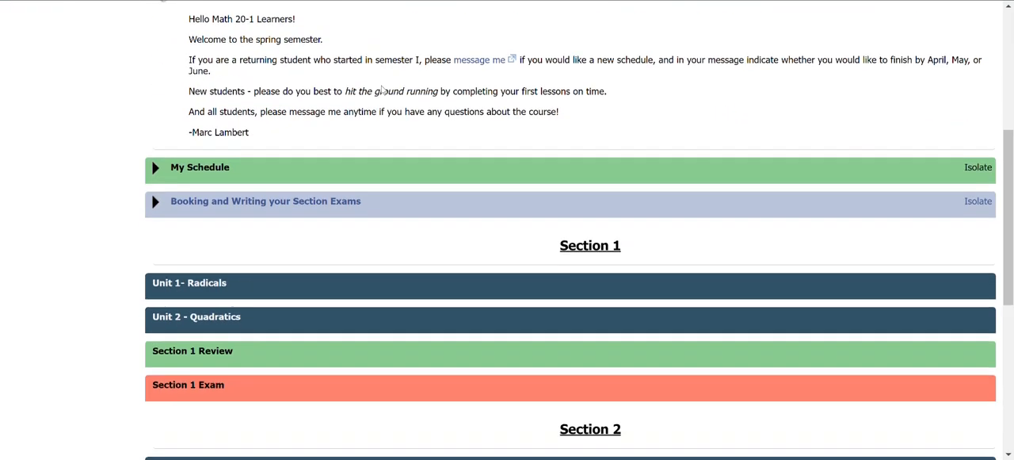
Step: Expand the My Schedule folder to reveal the Course Outline item
scroll("down", 3)
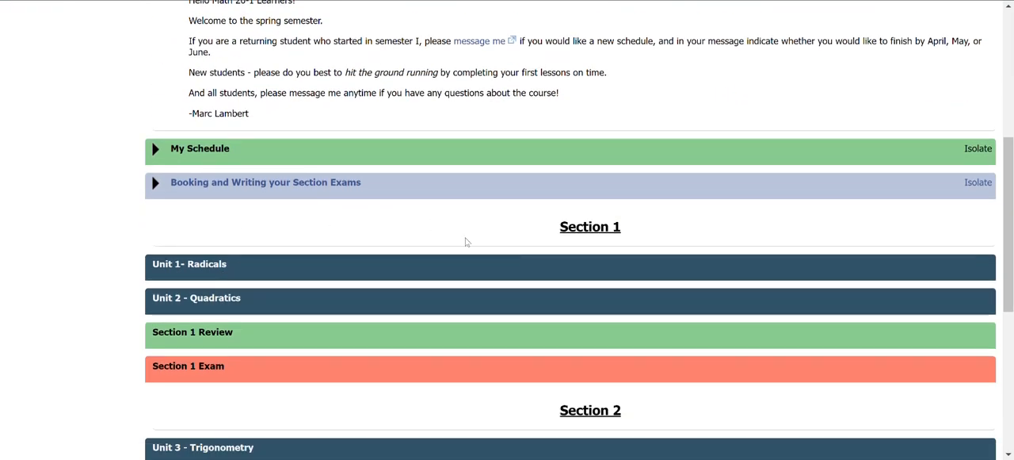
mouse_move(200, 148)
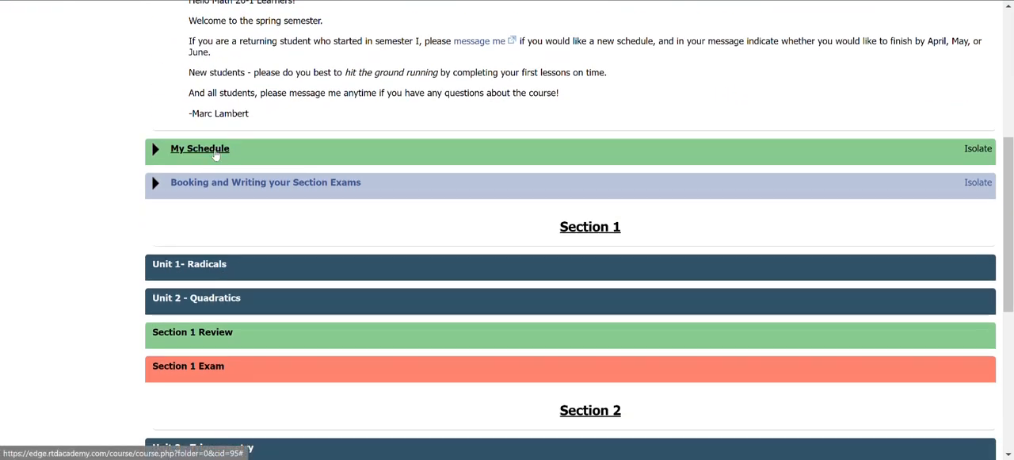
left_click(200, 148)
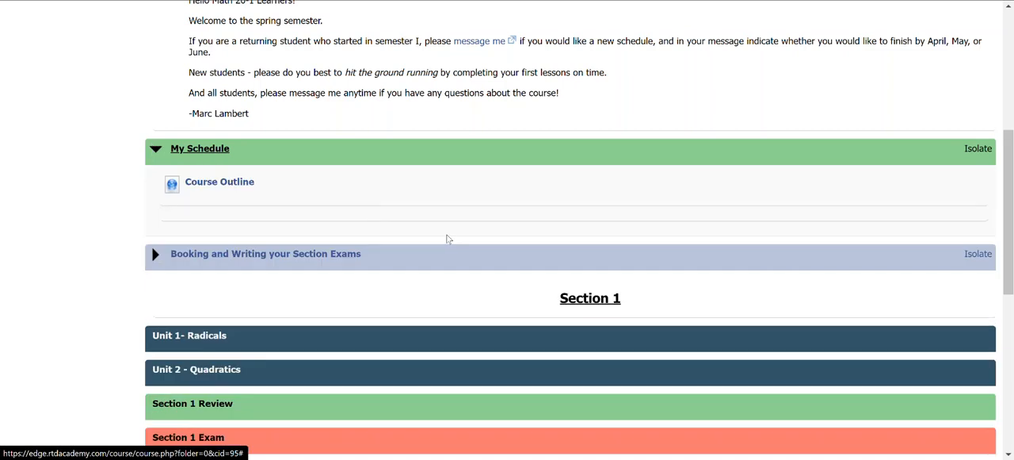
mouse_move(332, 152)
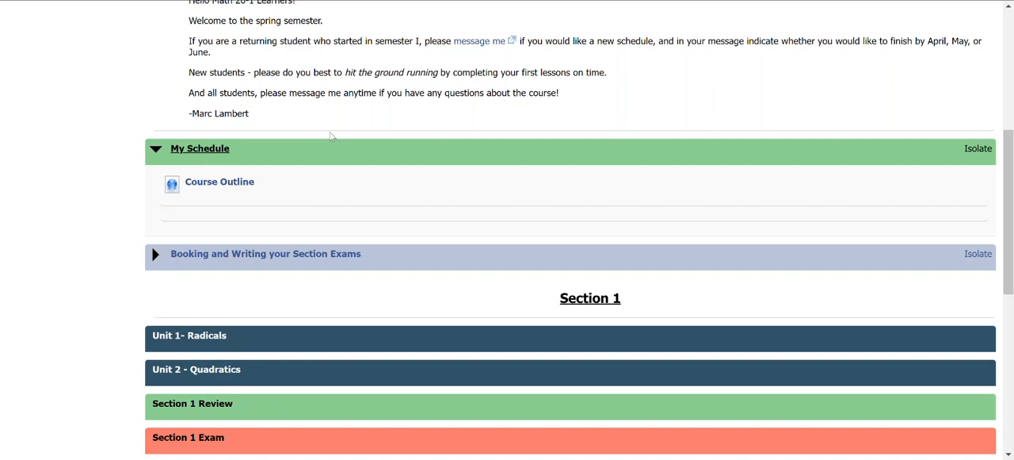
mouse_move(313, 169)
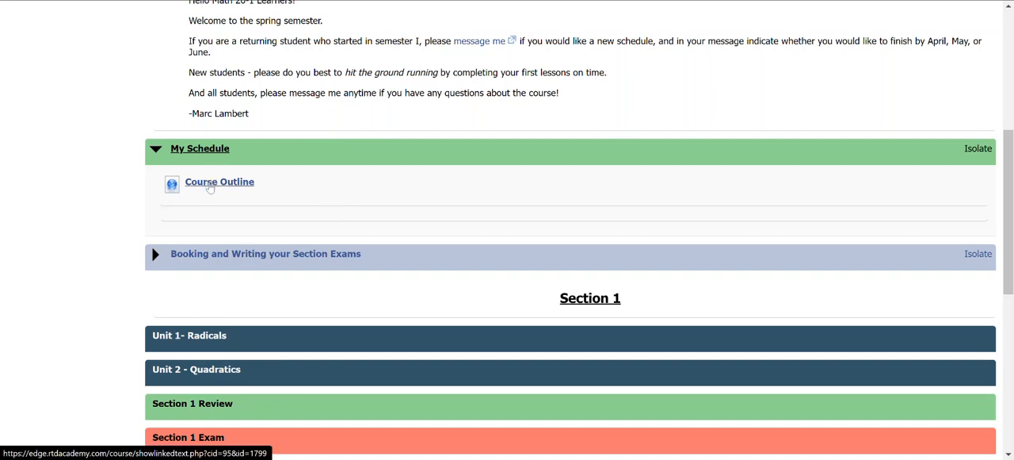
left_click(220, 181)
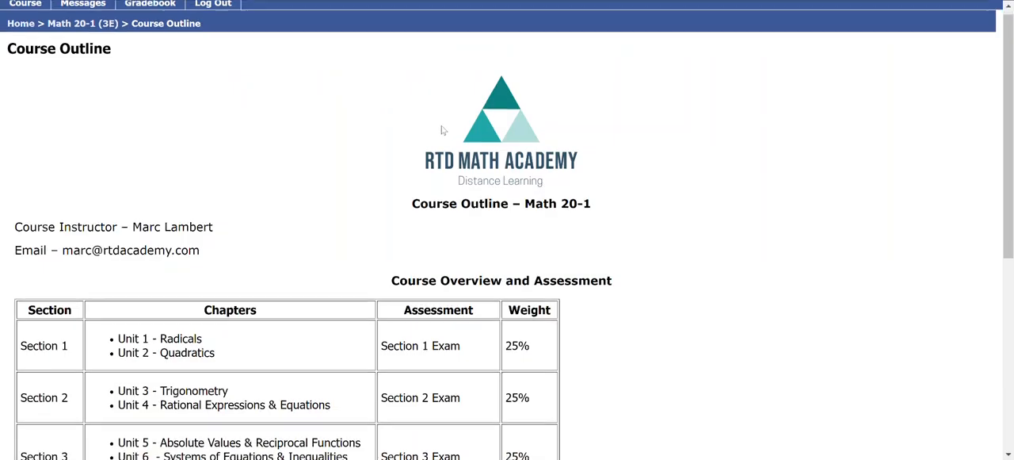
scroll("down", 3)
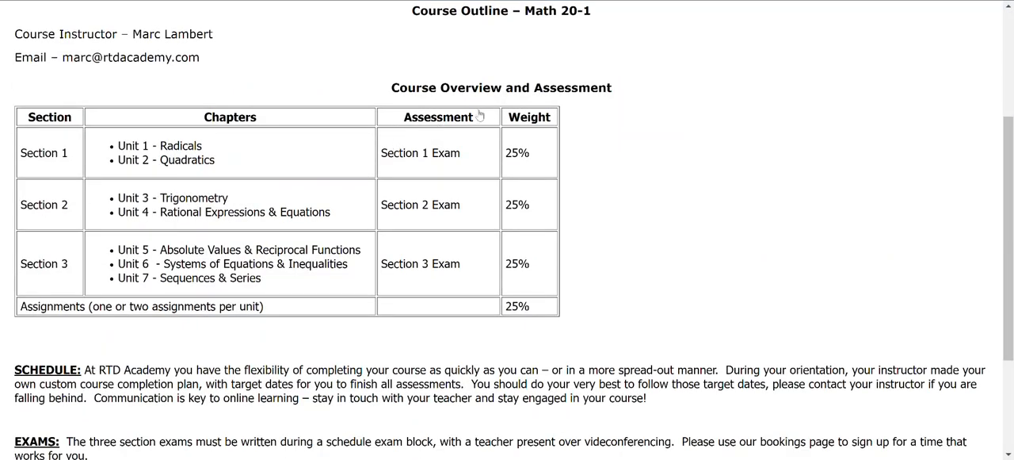
mouse_move(522, 247)
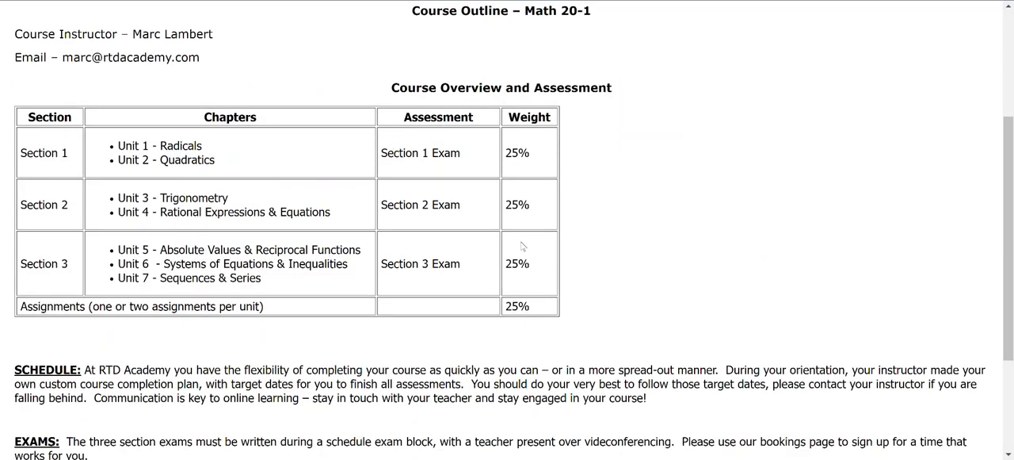
scroll("down", 3)
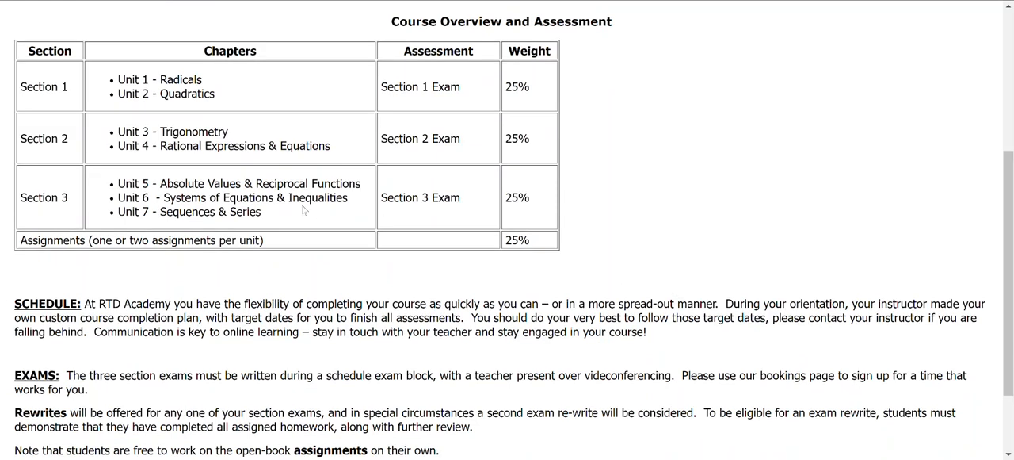
mouse_move(744, 439)
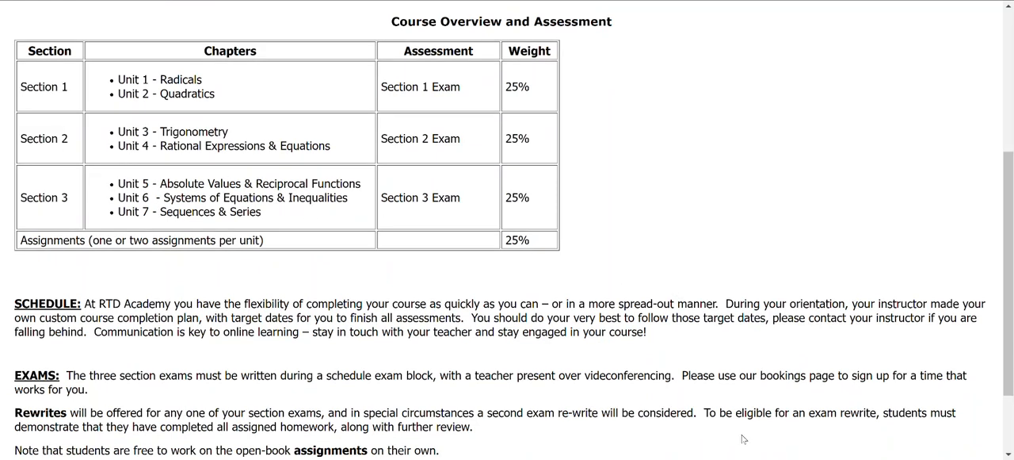
mouse_move(649, 260)
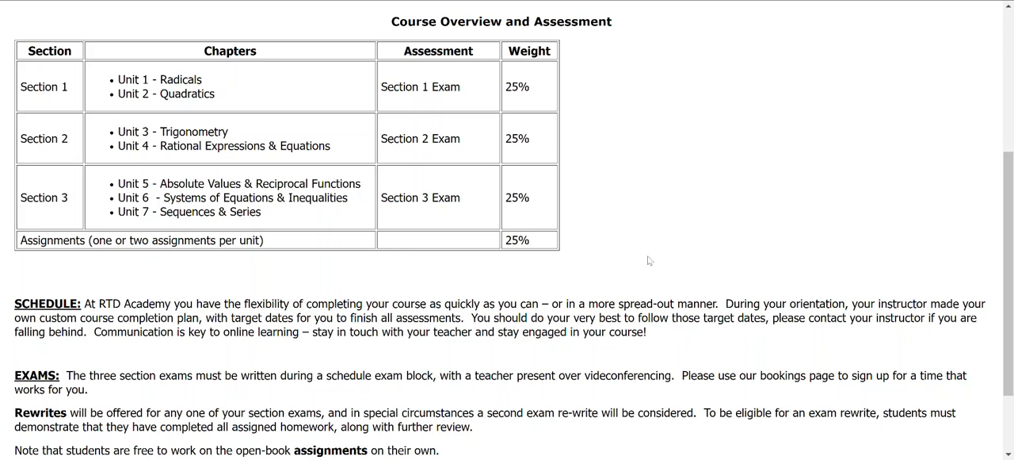
mouse_move(544, 92)
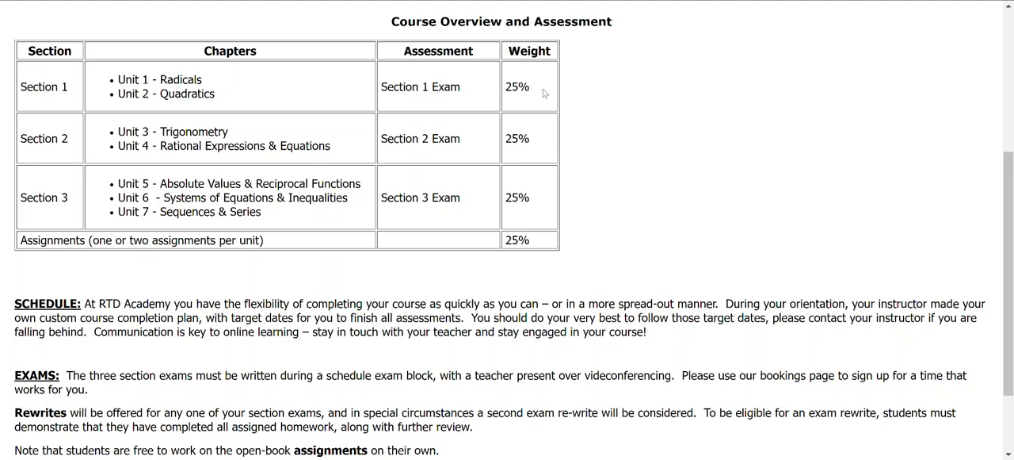
mouse_move(722, 199)
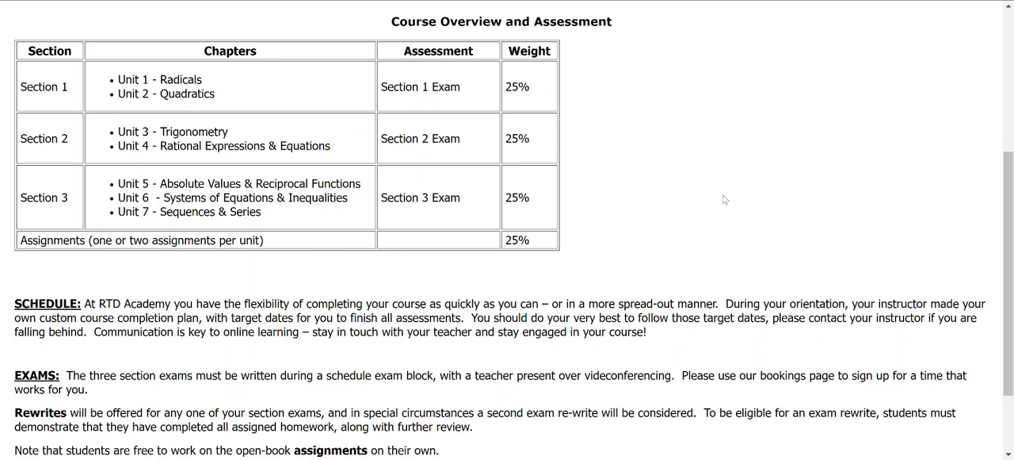
mouse_move(713, 198)
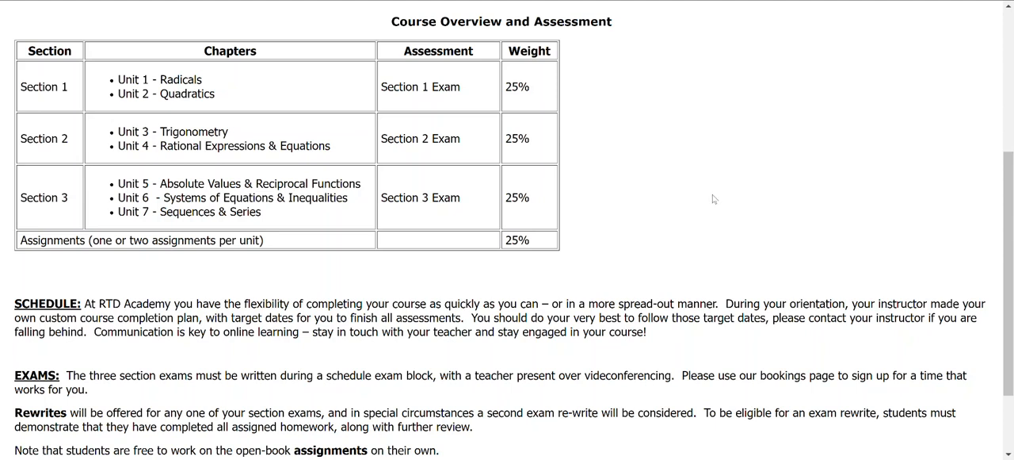
mouse_move(529, 228)
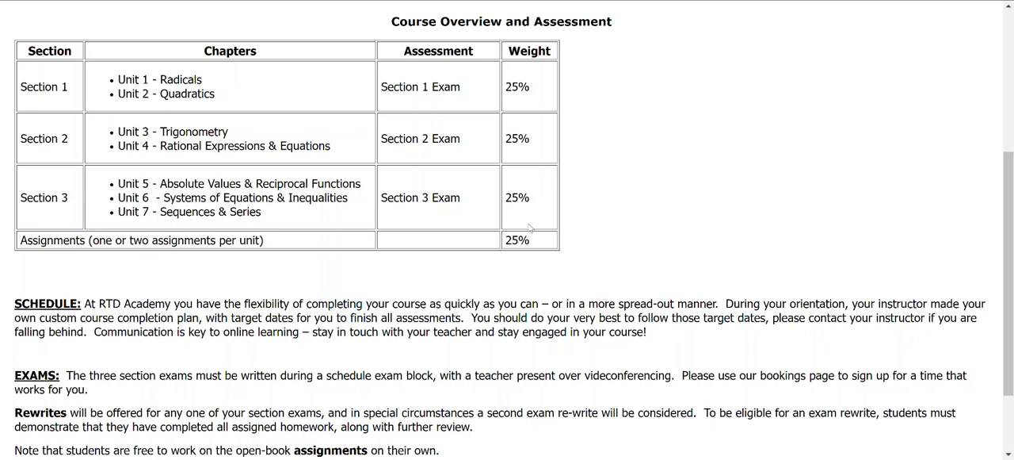
scroll("down", 3)
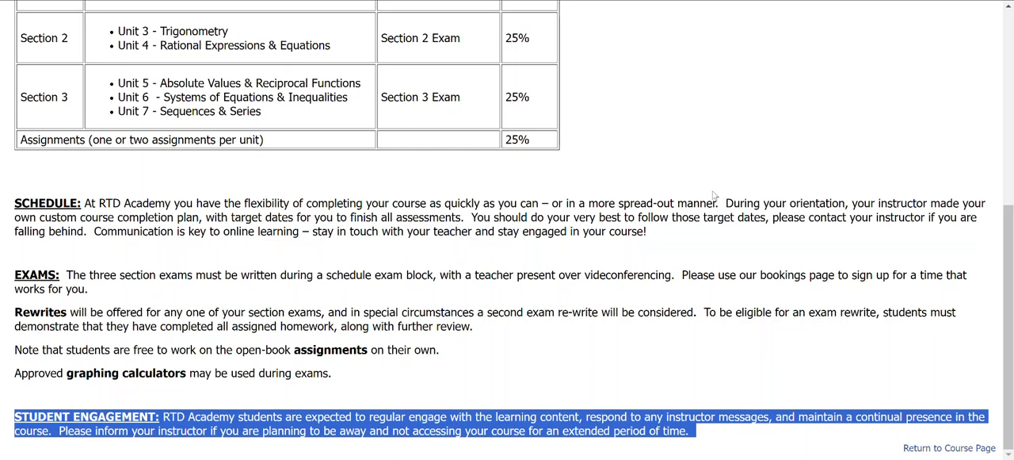
mouse_move(651, 189)
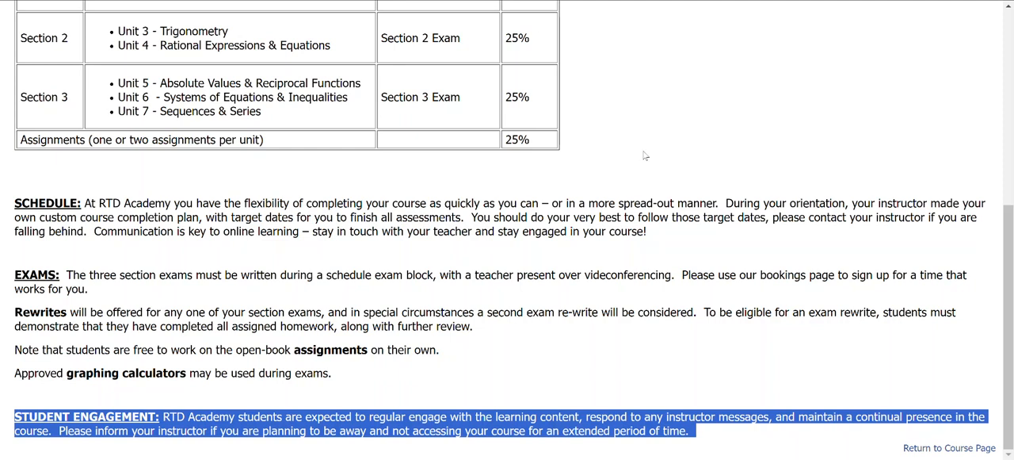
mouse_move(644, 139)
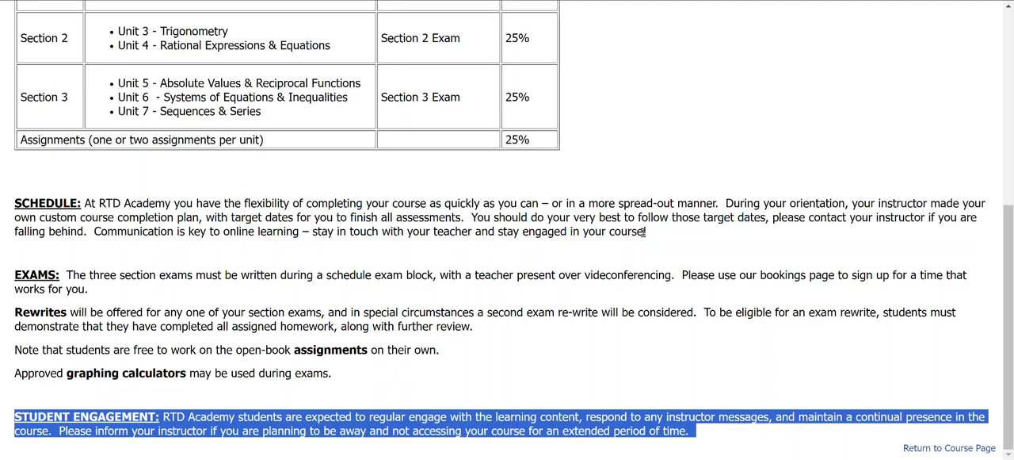
mouse_move(572, 190)
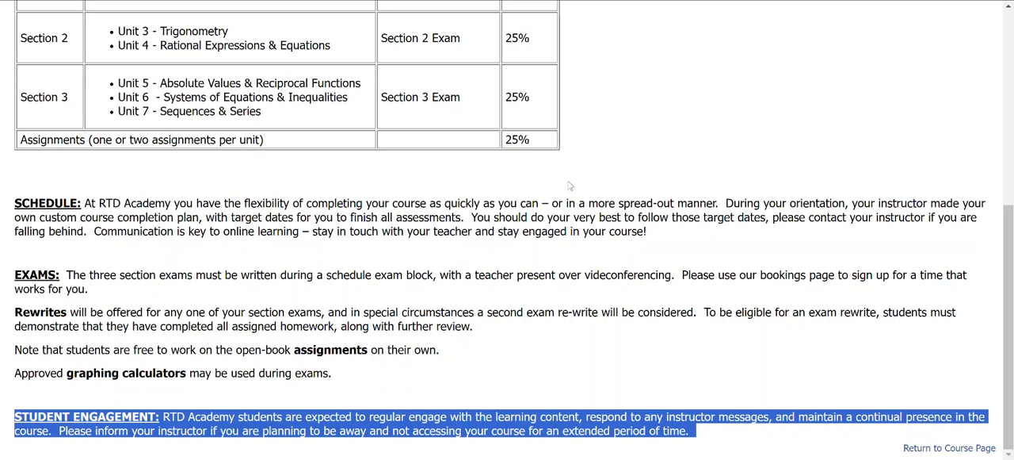
mouse_move(565, 153)
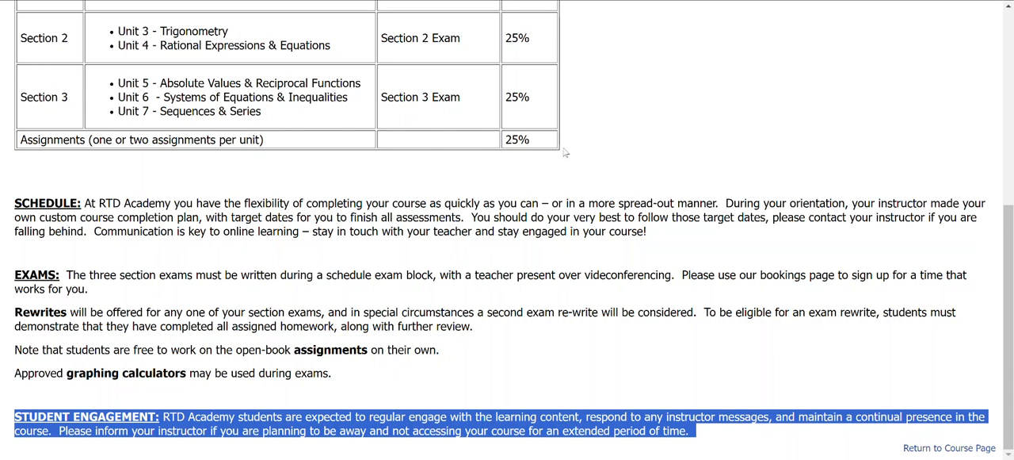
mouse_move(610, 149)
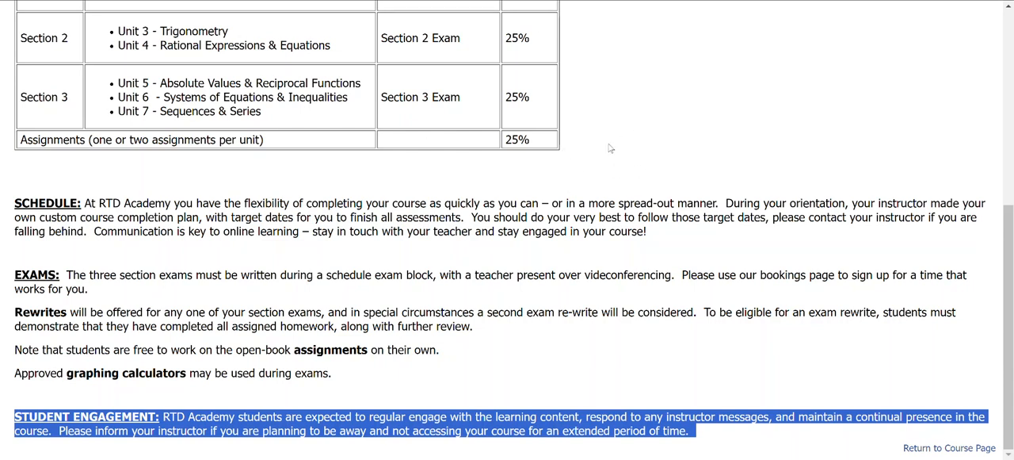
scroll("up", 3)
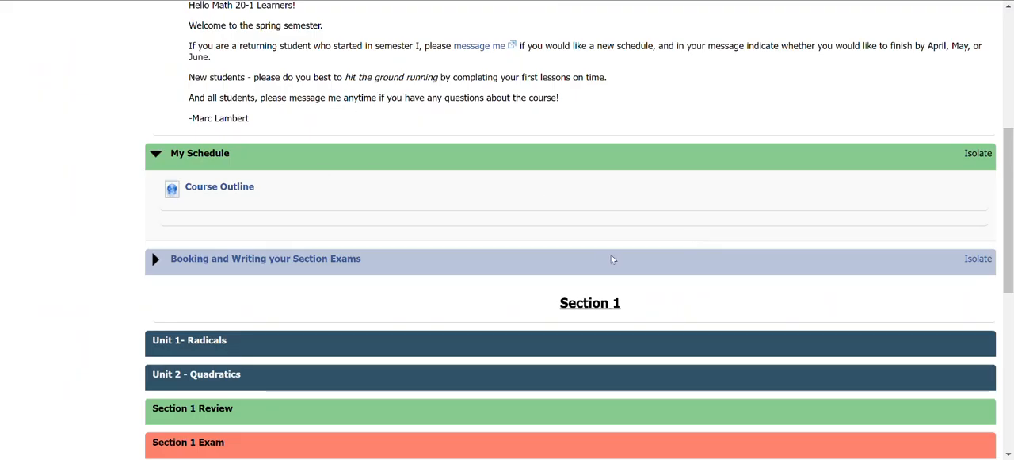
Step: Scroll to Section 1 and open the Unit 1 - Radicals page
scroll("down", 3)
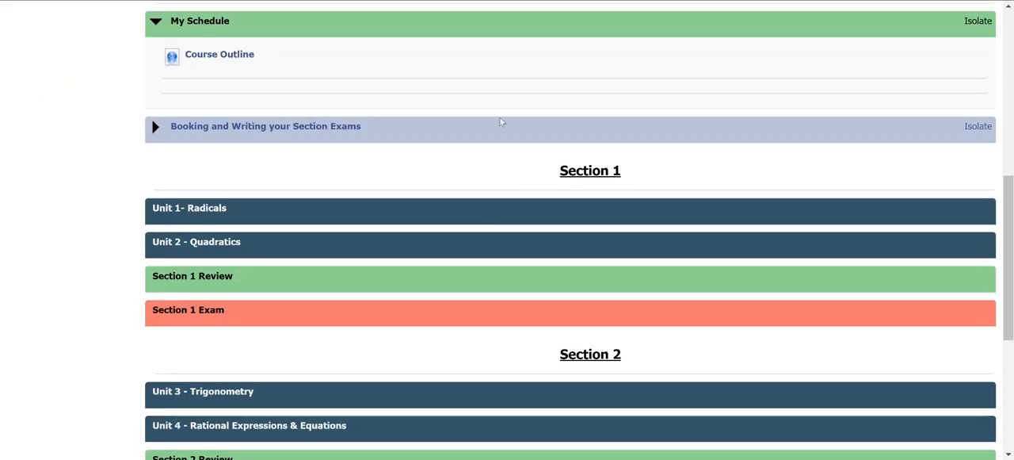
scroll("down", 3)
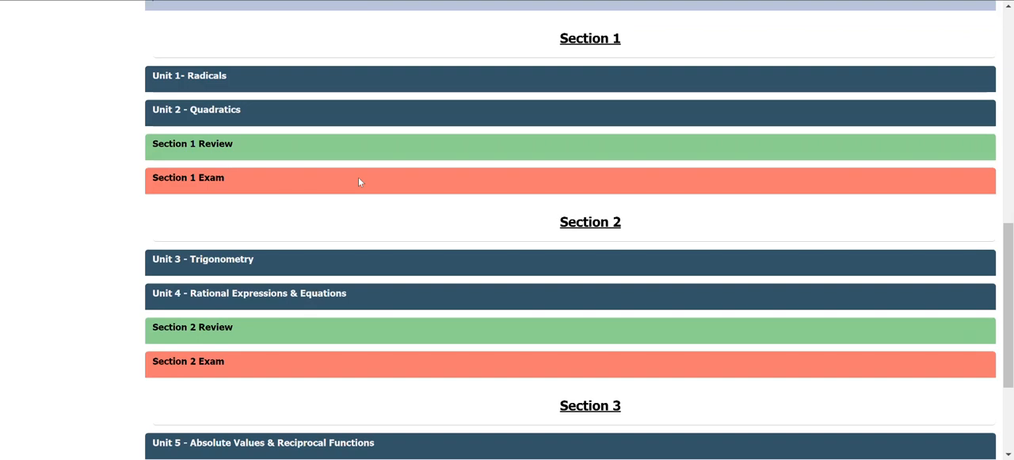
scroll("down", 3)
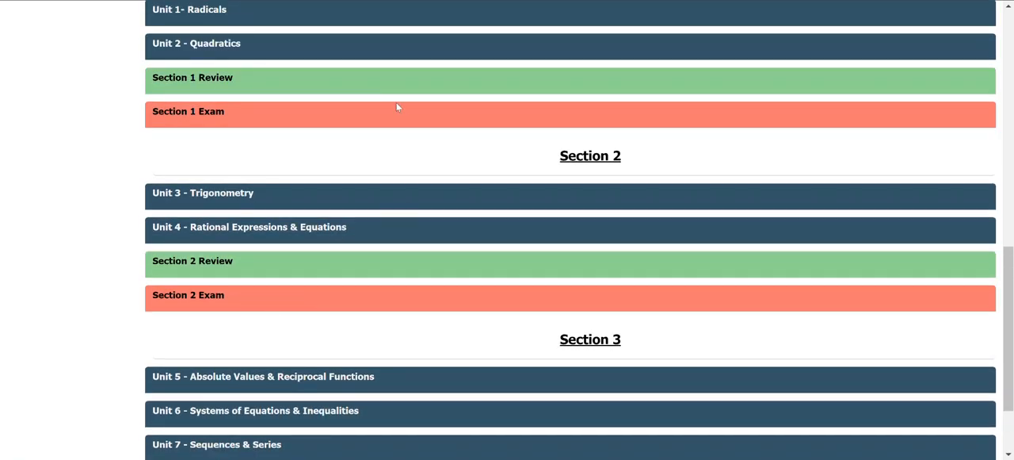
mouse_move(452, 271)
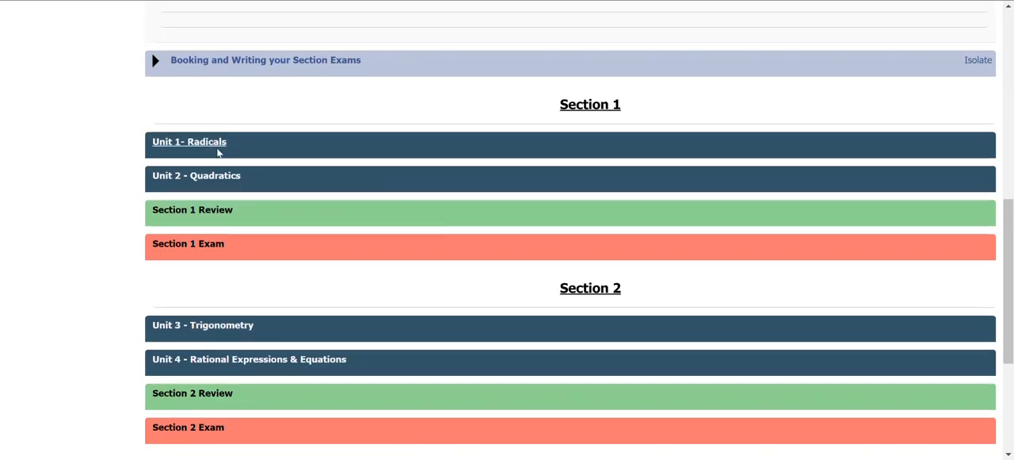
mouse_move(204, 149)
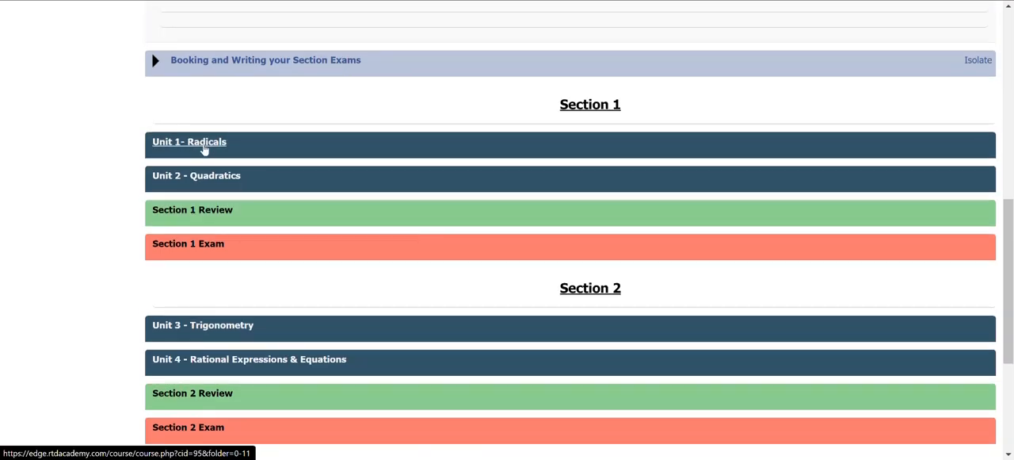
left_click(189, 141)
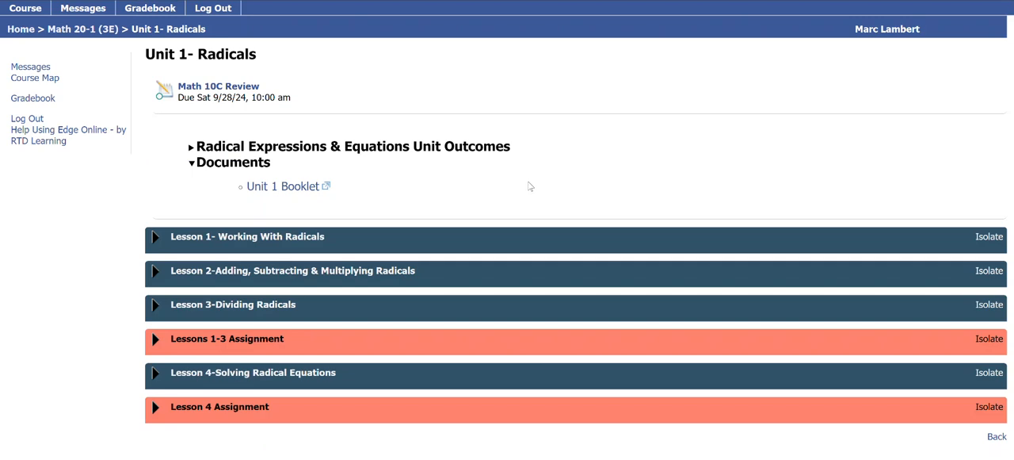
mouse_move(282, 186)
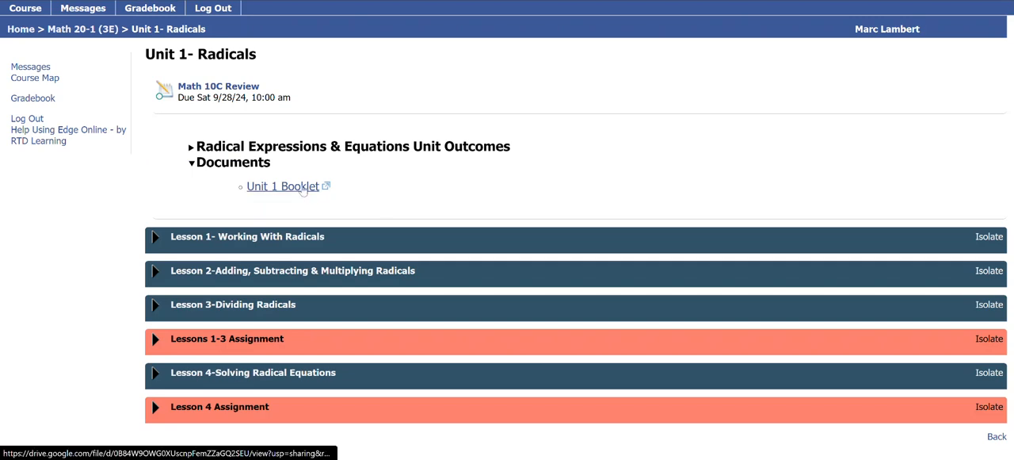
Step: Open the Unit 1 Booklet PDF and scroll through its radical expressions concepts review table
left_click(283, 185)
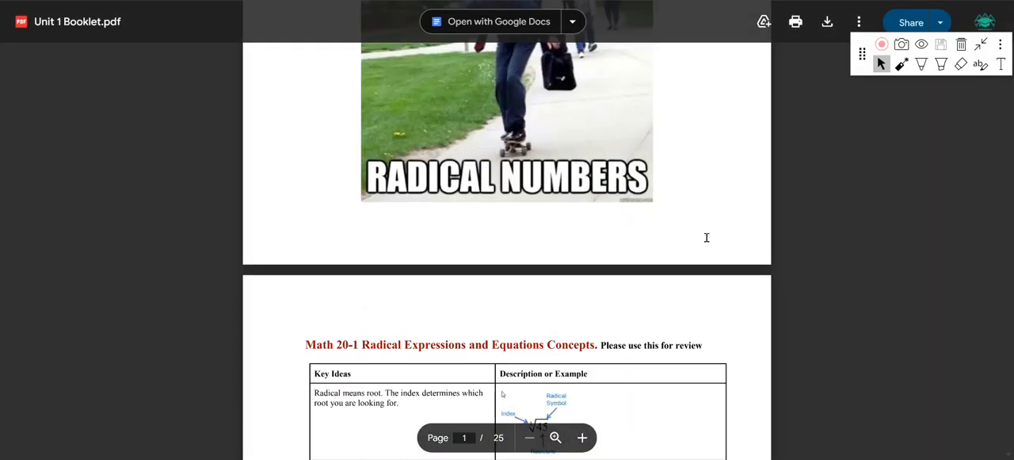
scroll("down", 3)
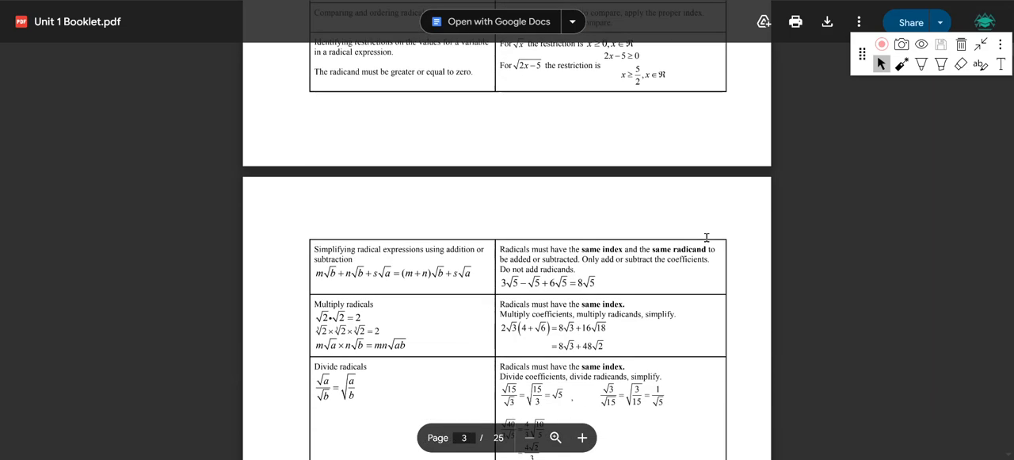
scroll("down", 3)
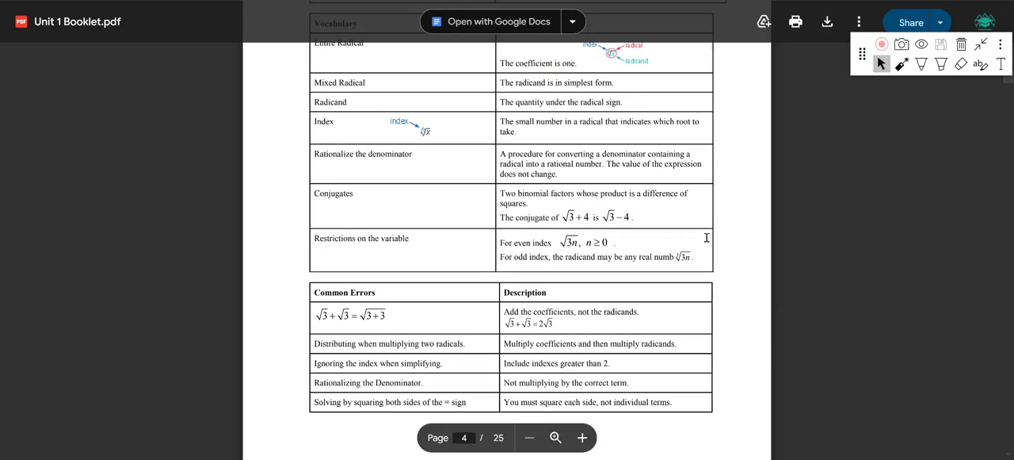
scroll("down", 3)
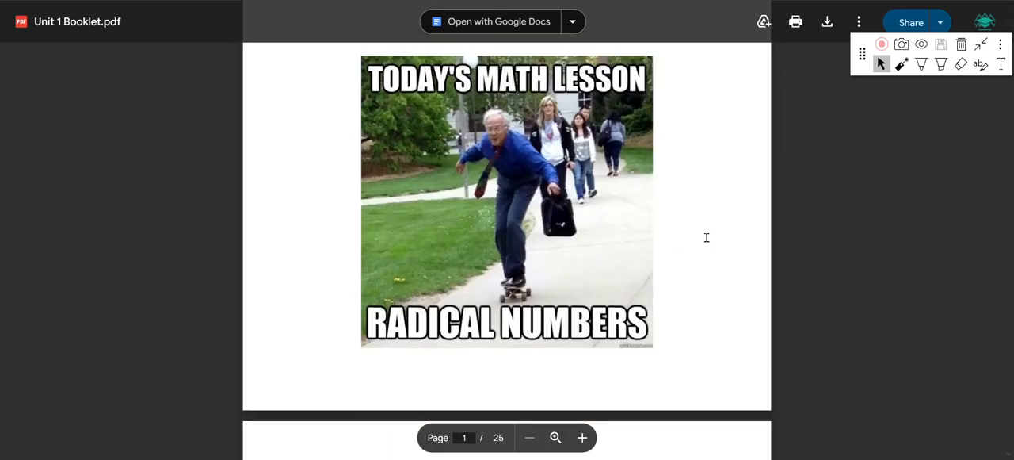
scroll("down", 3)
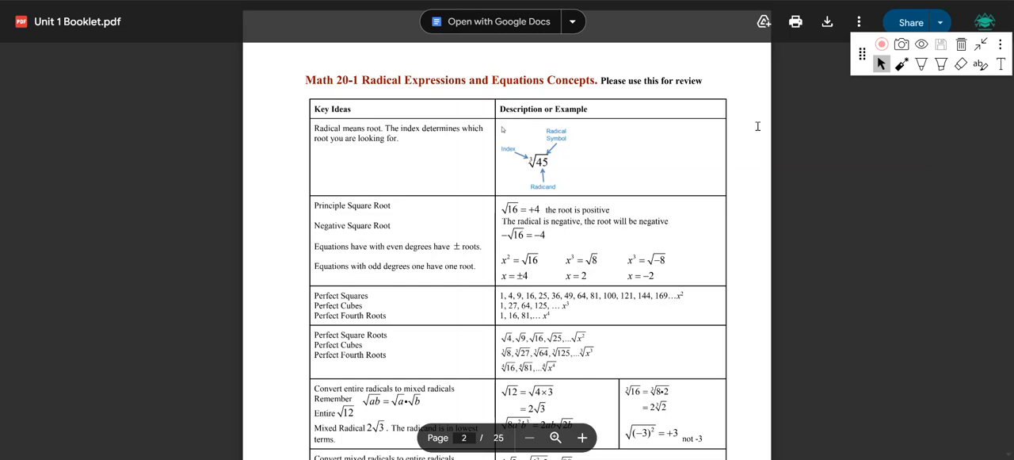
mouse_move(799, 244)
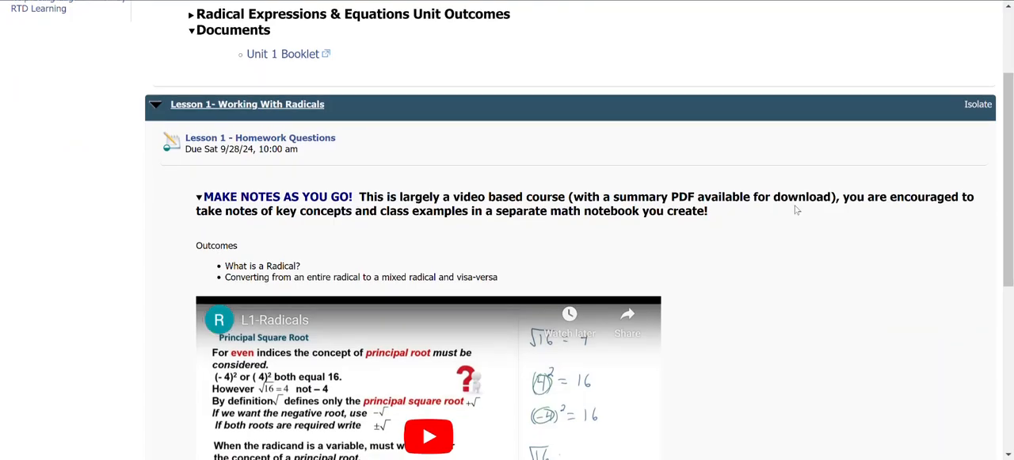
Step: Scroll down to Lesson 1 - Working With Radicals, its outcomes and the L1-Radicals video
scroll("down", 3)
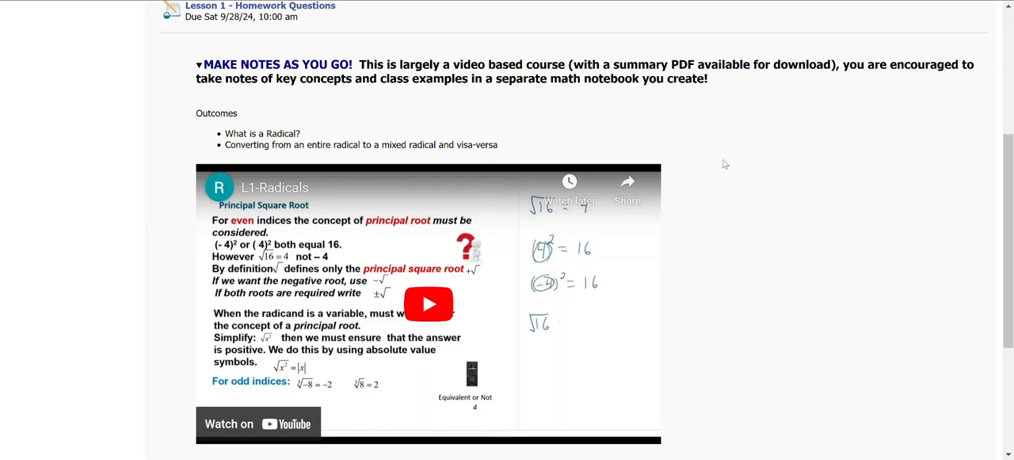
mouse_move(688, 146)
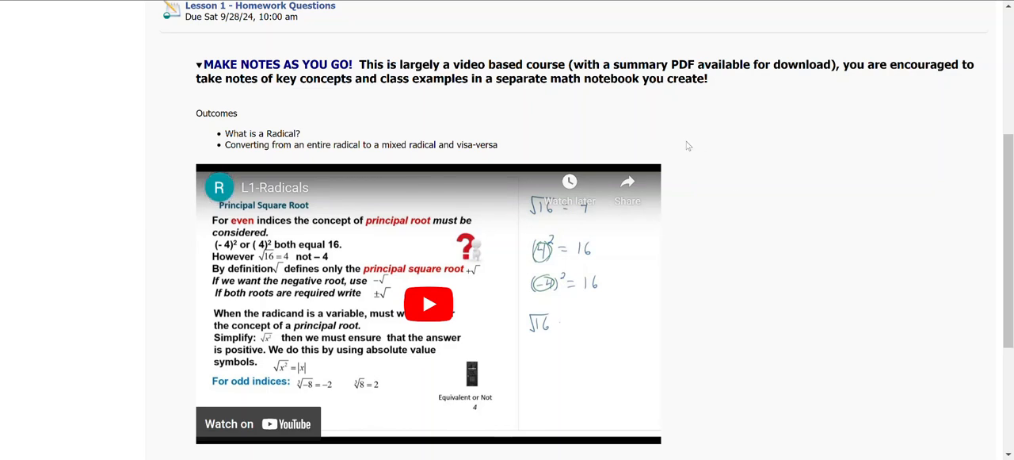
scroll("down", 3)
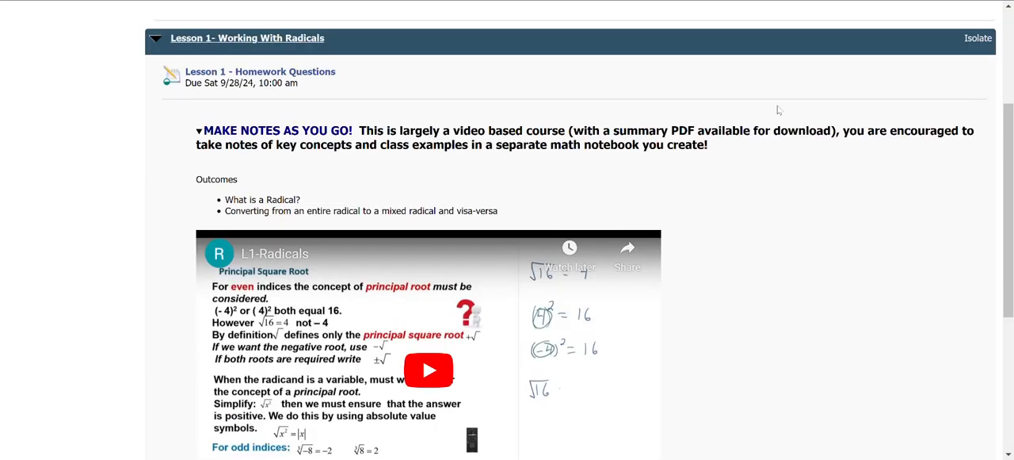
scroll("down", 3)
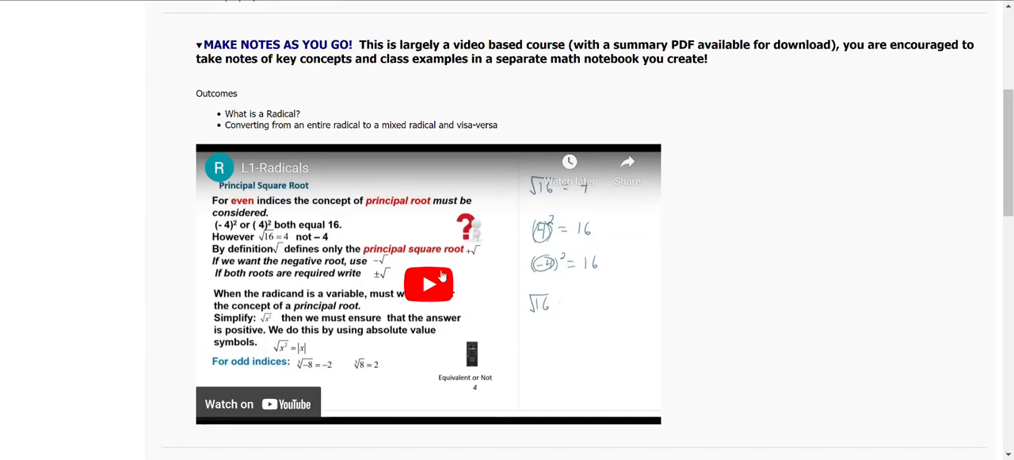
Step: Play the L1-Radicals video full screen and dismiss the More videos overlay
left_click(429, 283)
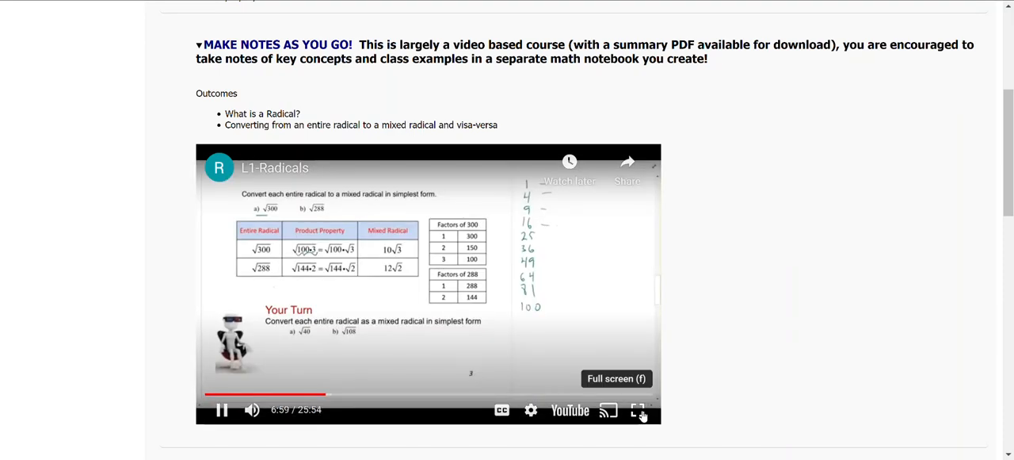
left_click(639, 409)
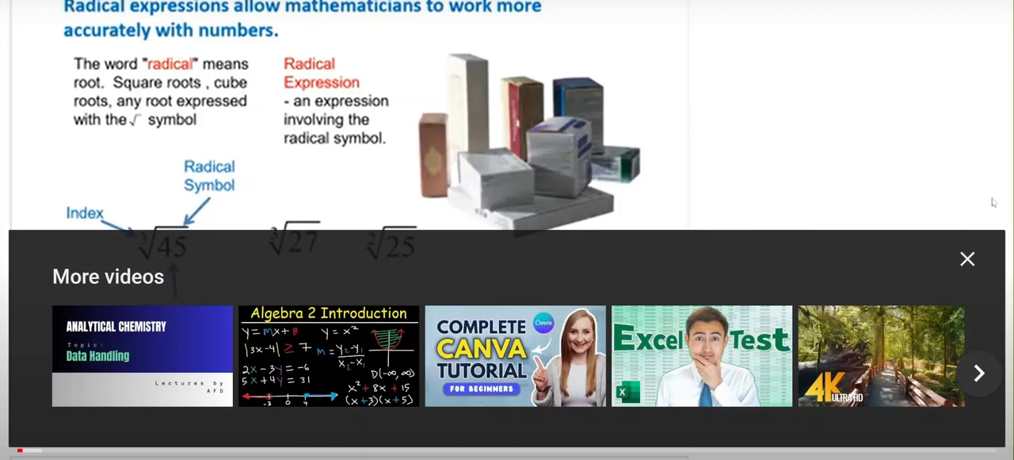
left_click(967, 258)
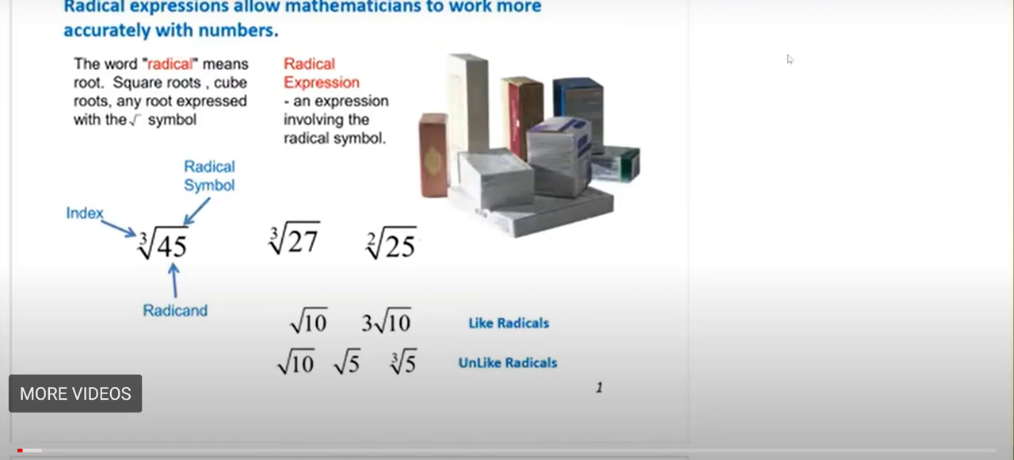
mouse_move(549, 155)
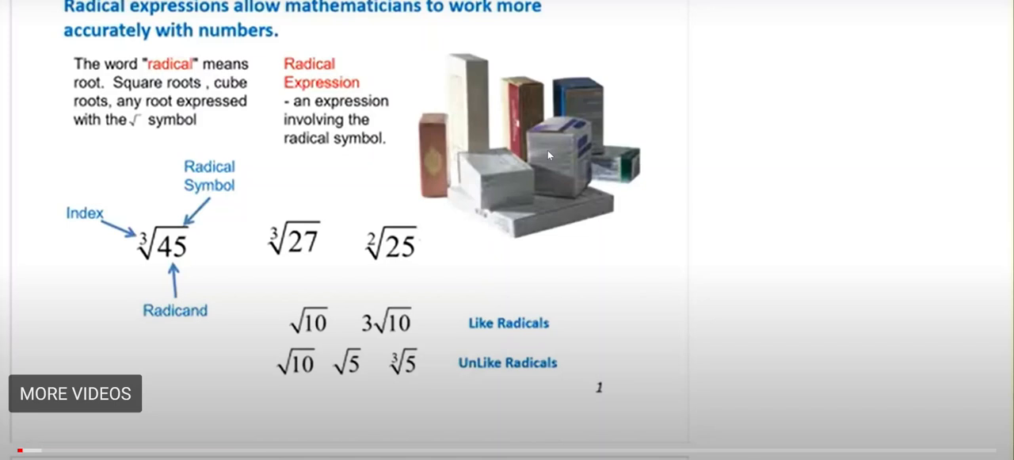
mouse_move(698, 217)
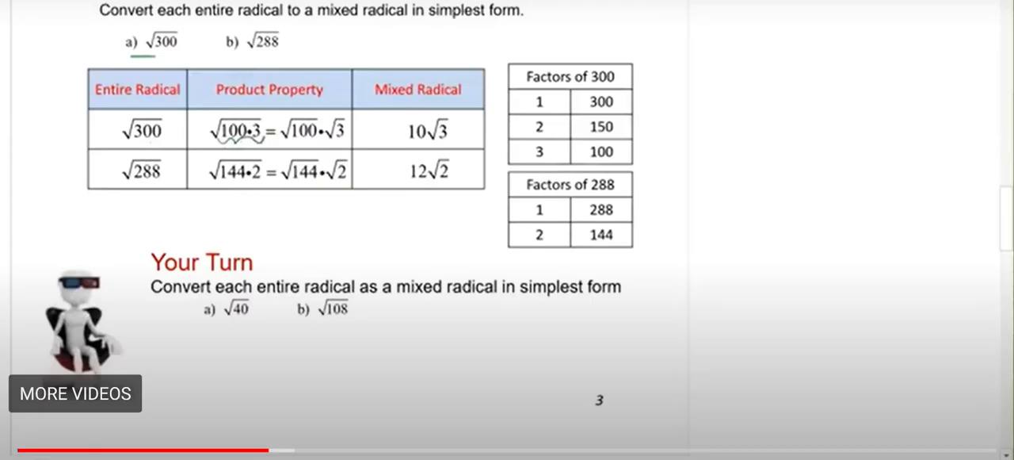
mouse_move(209, 183)
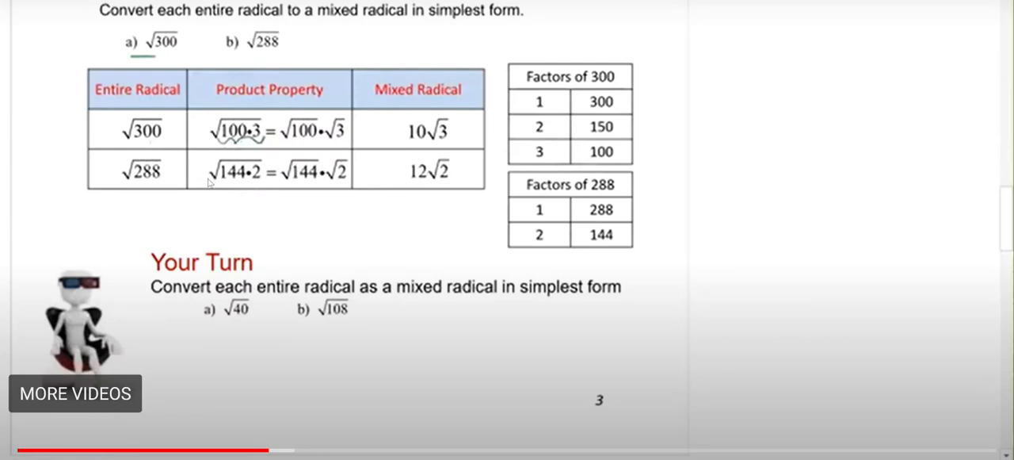
mouse_move(262, 265)
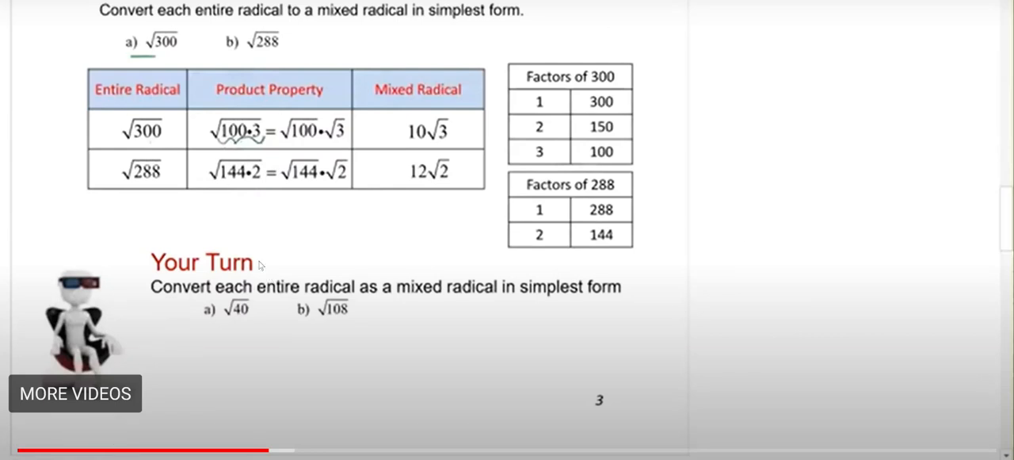
mouse_move(182, 239)
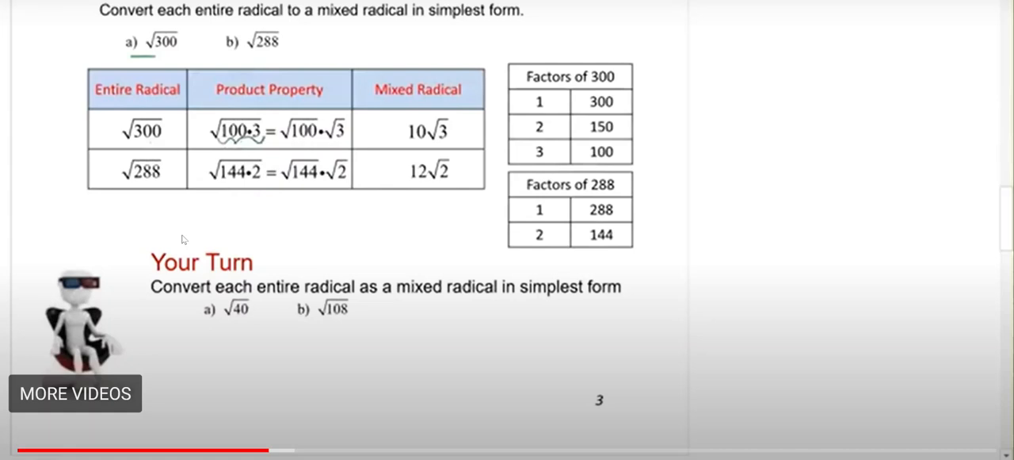
mouse_move(362, 327)
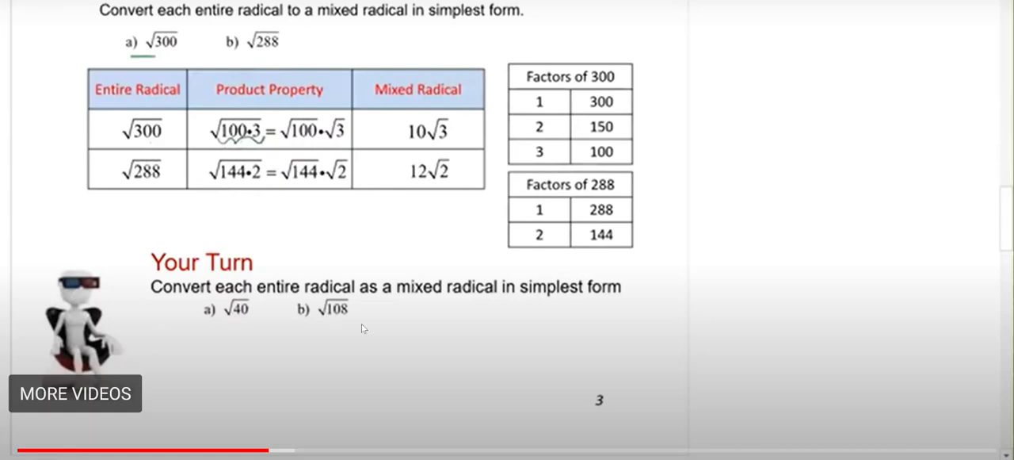
mouse_move(442, 338)
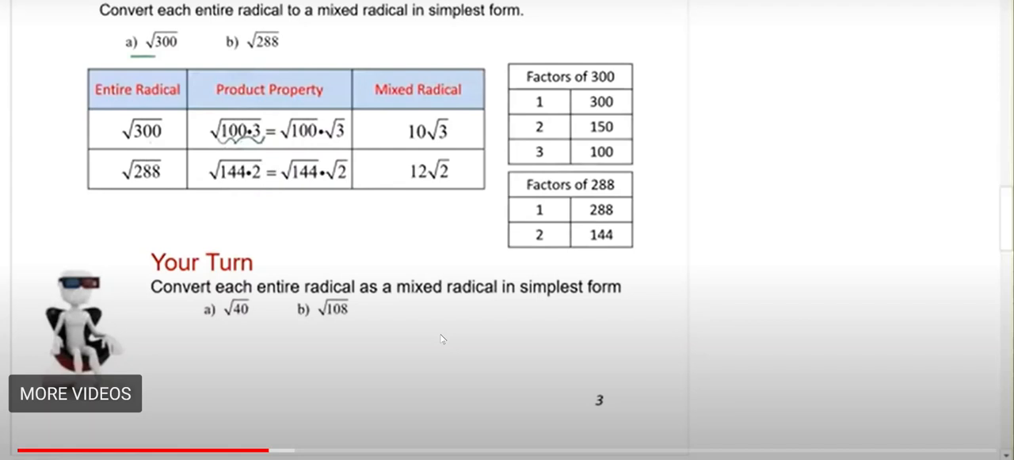
mouse_move(473, 248)
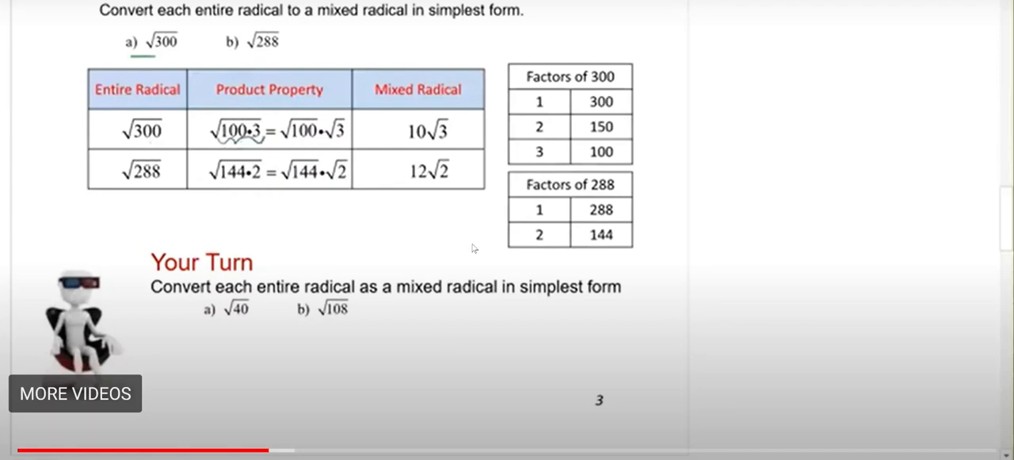
mouse_move(310, 140)
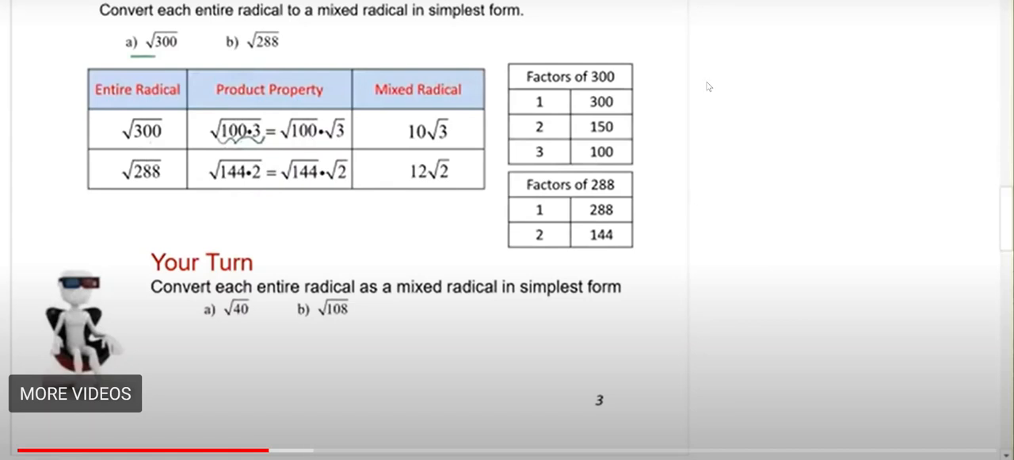
mouse_move(764, 136)
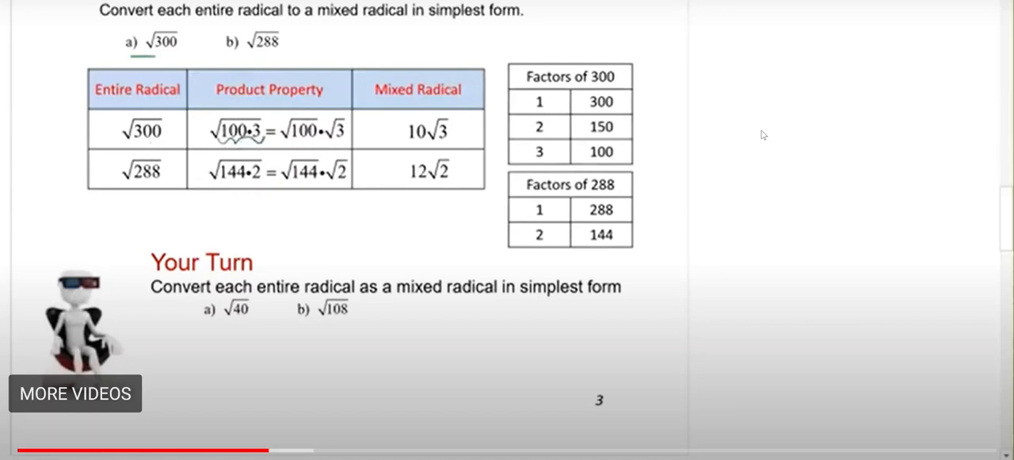
mouse_move(717, 121)
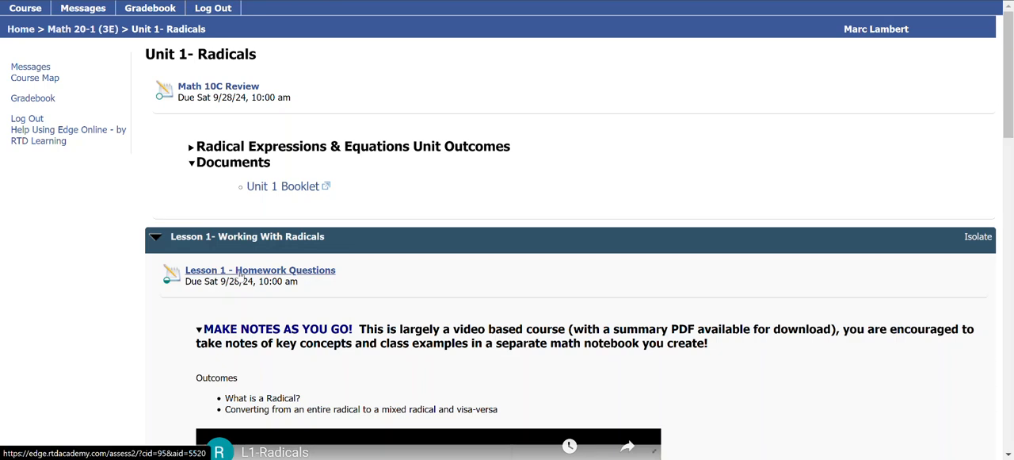
Step: Open the Lesson 1 Homework Questions and enter the fraction √6 over x² for part 1 of question 1
left_click(259, 269)
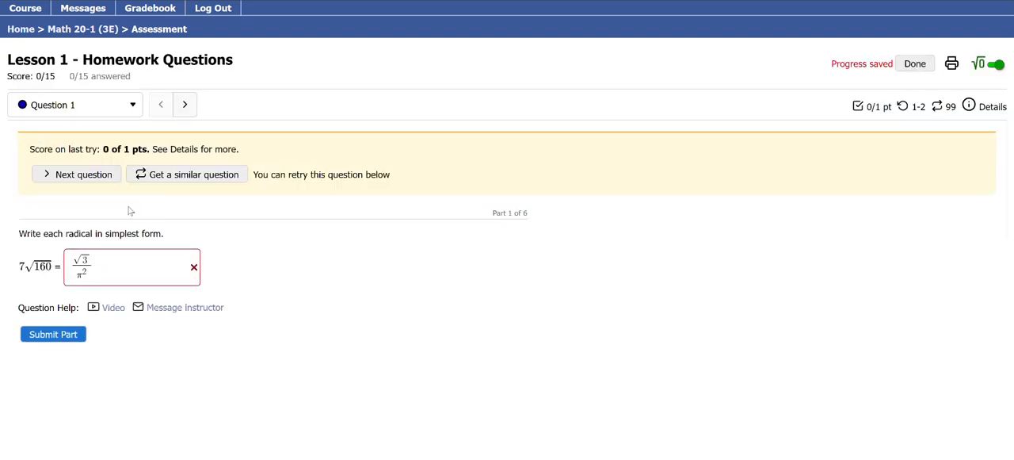
left_click(126, 258)
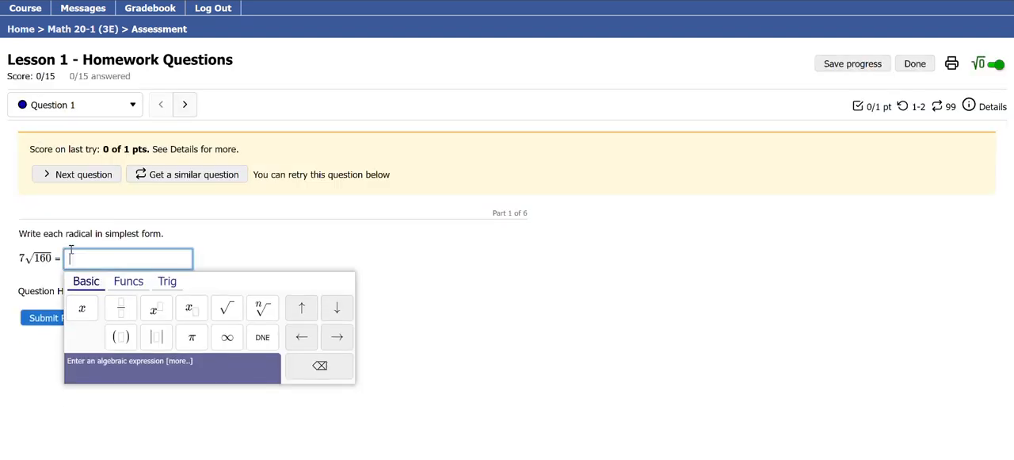
left_click(472, 246)
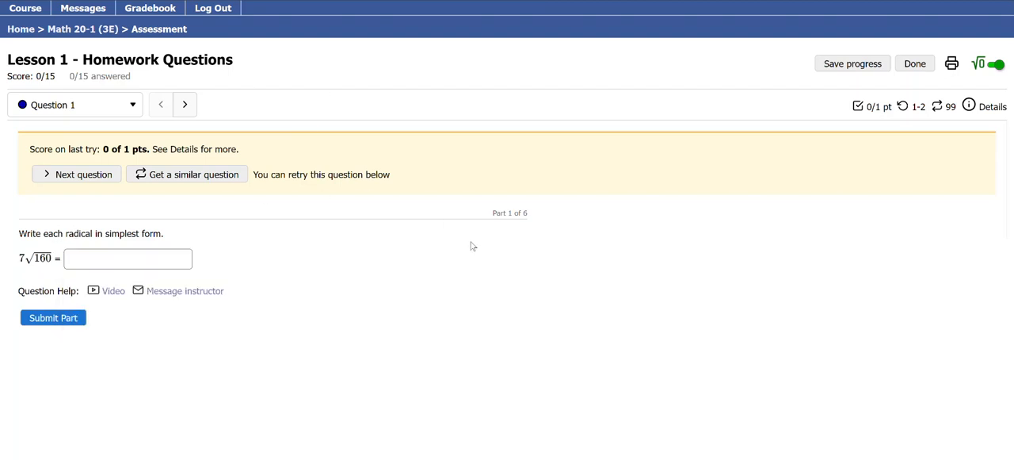
left_click(127, 258)
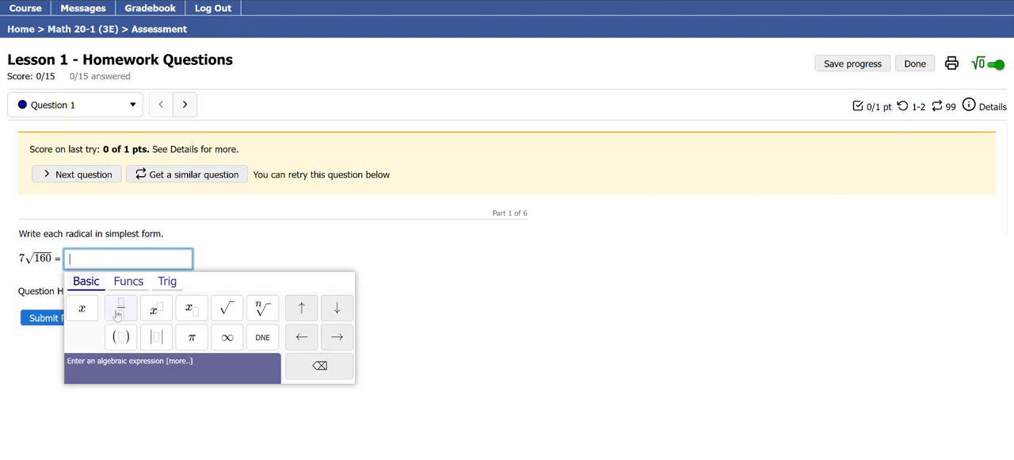
left_click(226, 307)
type("√6/x^2")
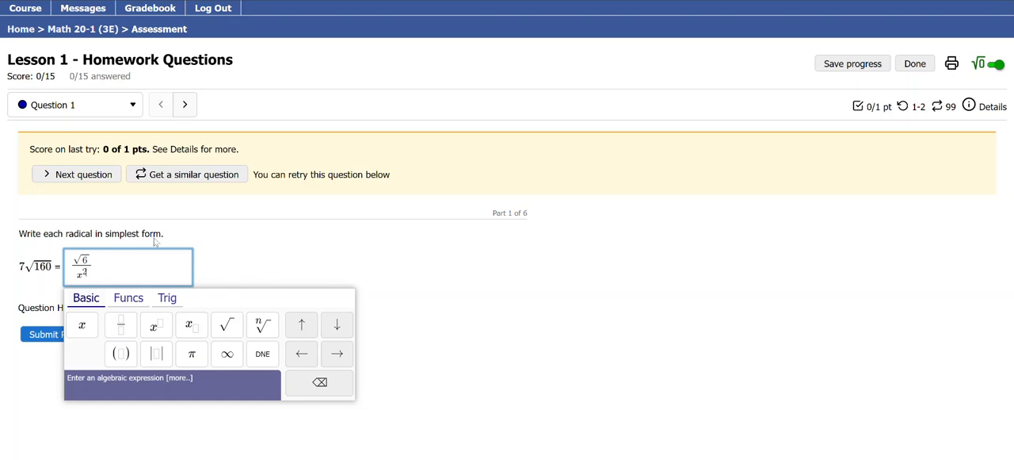
left_click(376, 221)
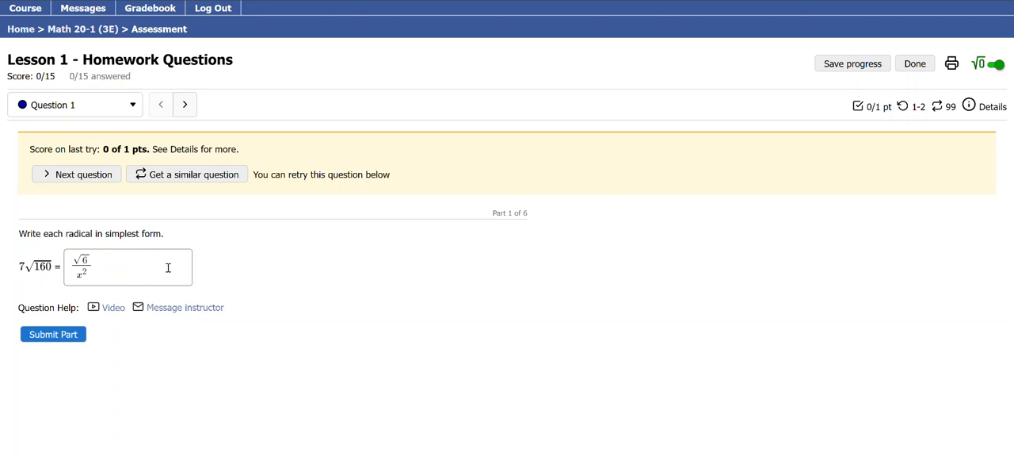
mouse_move(166, 267)
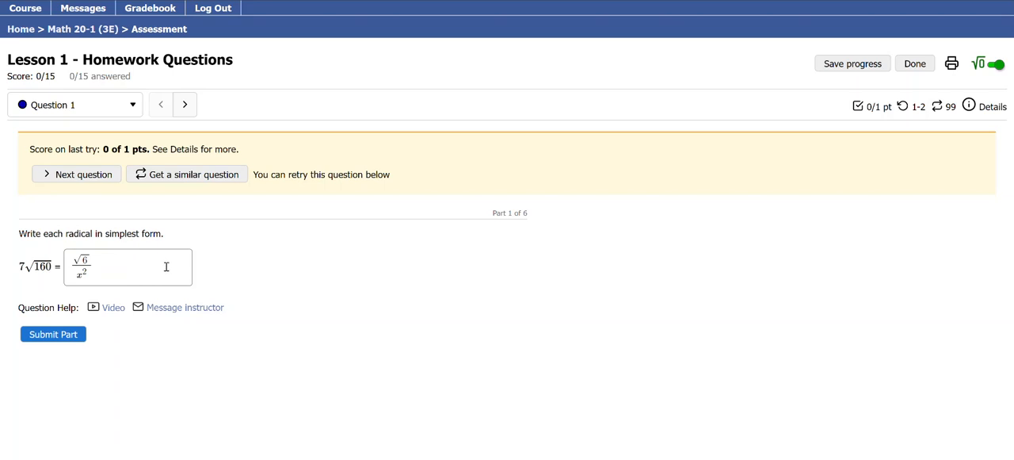
mouse_move(159, 252)
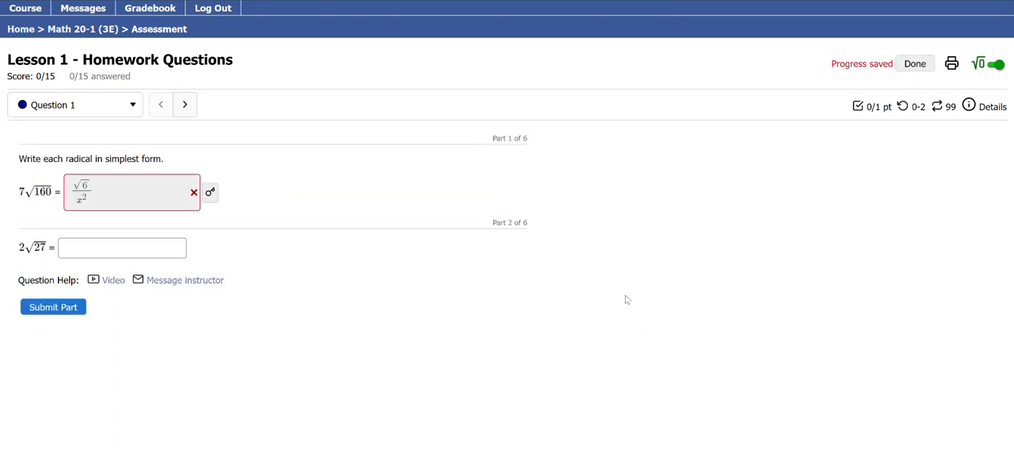
mouse_move(271, 222)
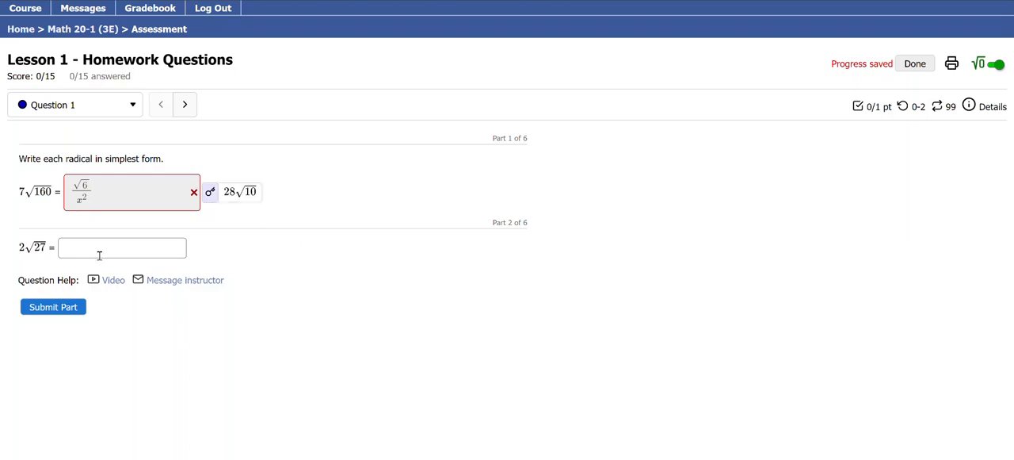
Step: Reveal the correct answer 28√10 for the wrongly answered part 1 of question 1
left_click(121, 247)
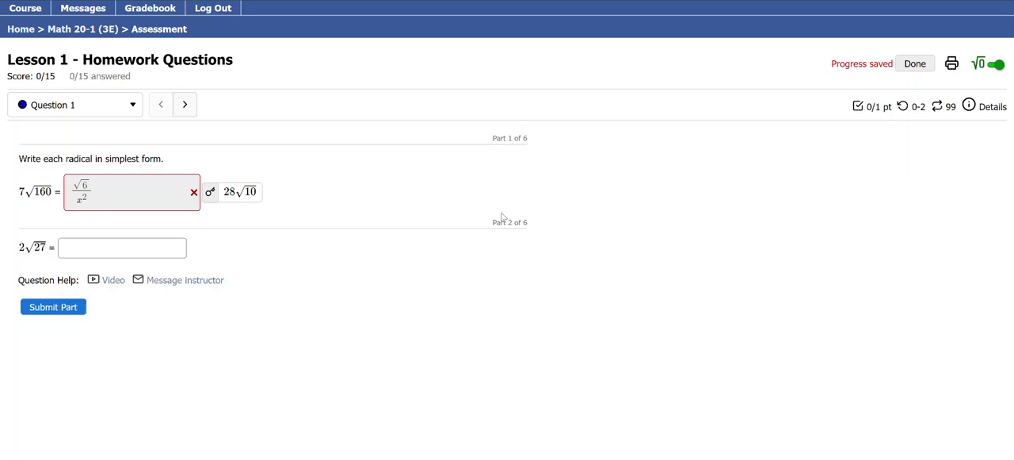
mouse_move(246, 251)
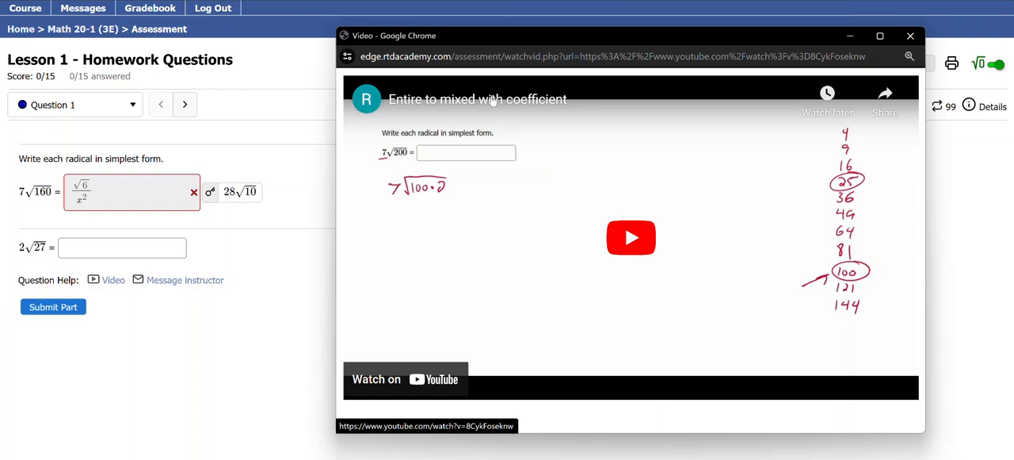
mouse_move(500, 85)
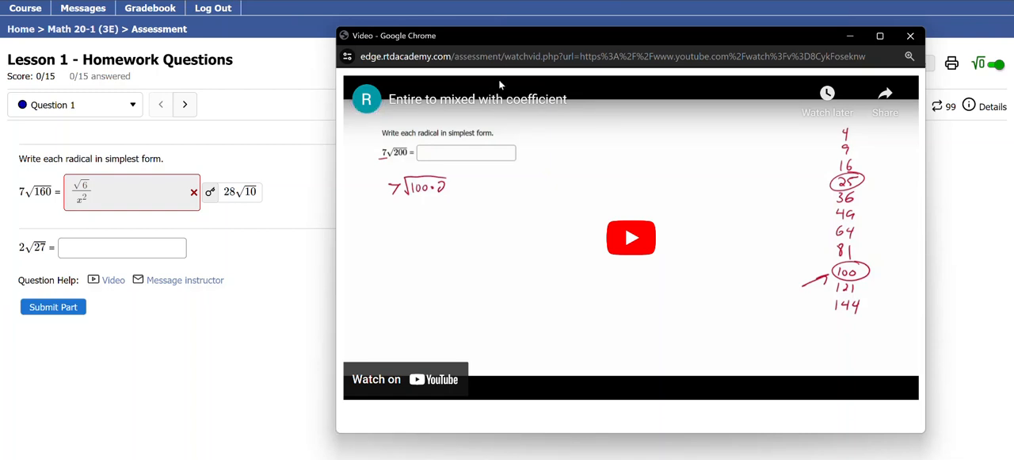
mouse_move(697, 147)
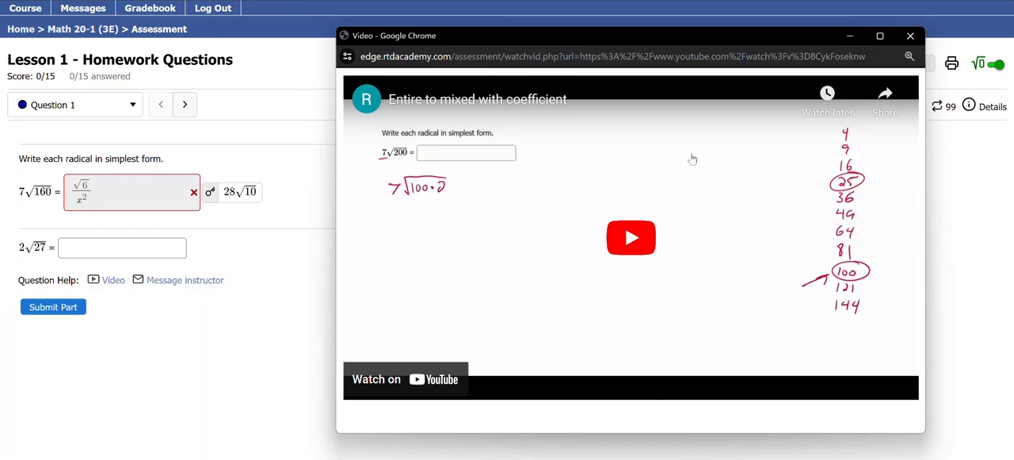
mouse_move(672, 108)
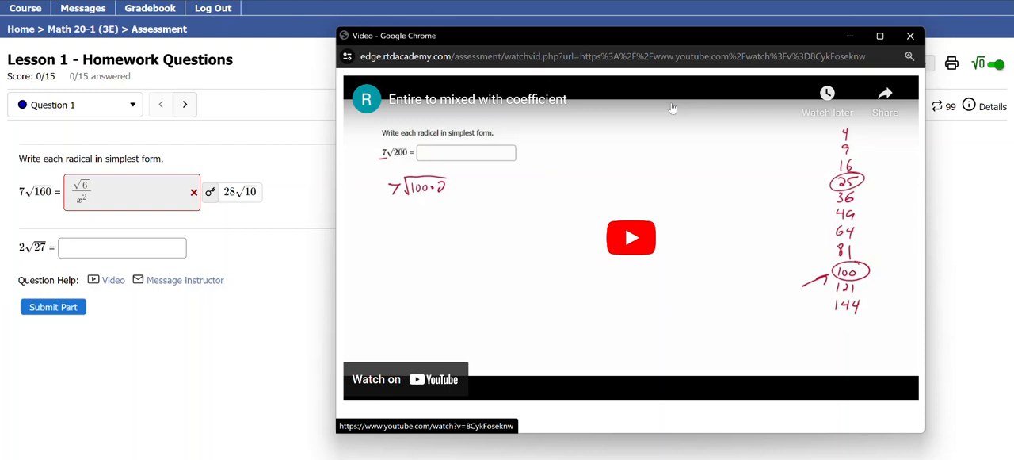
mouse_move(654, 101)
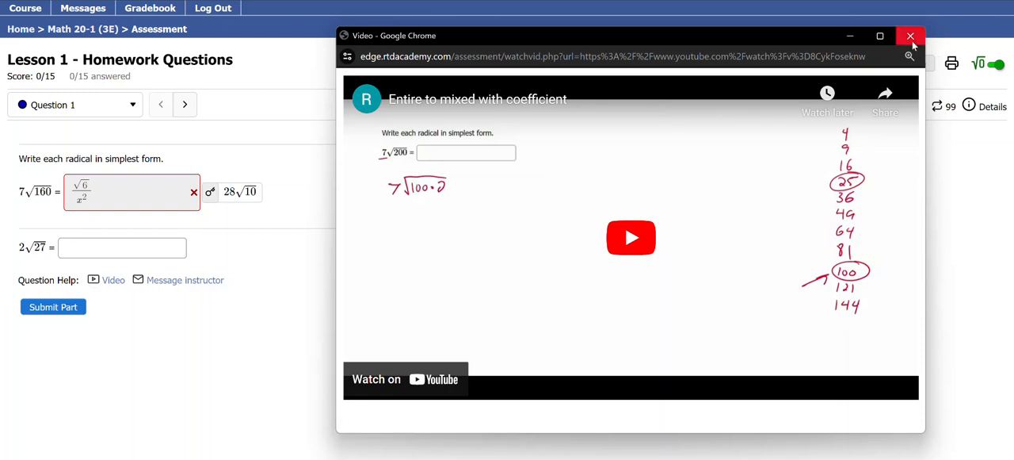
left_click(910, 37)
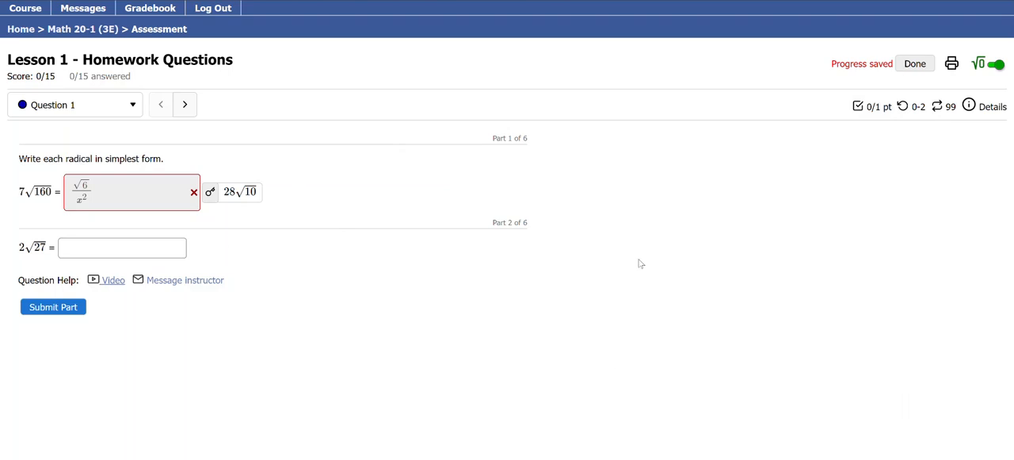
mouse_move(504, 242)
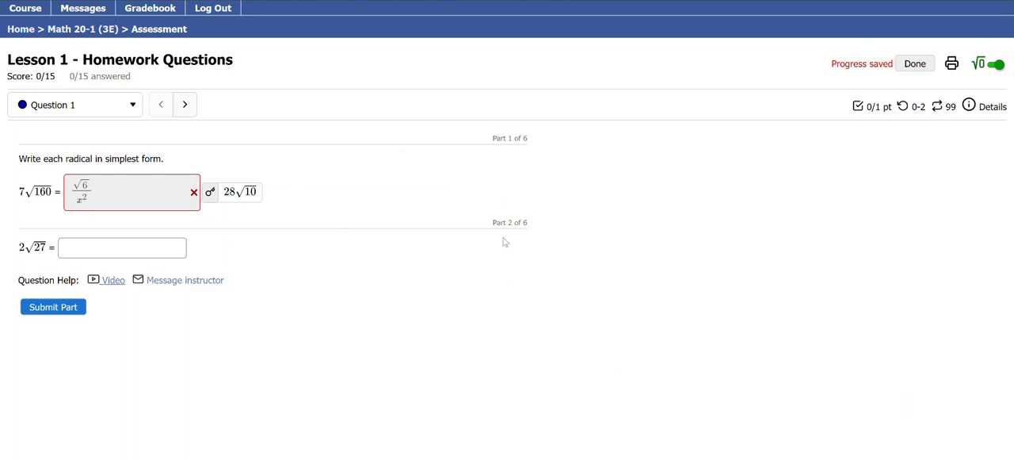
mouse_move(193, 273)
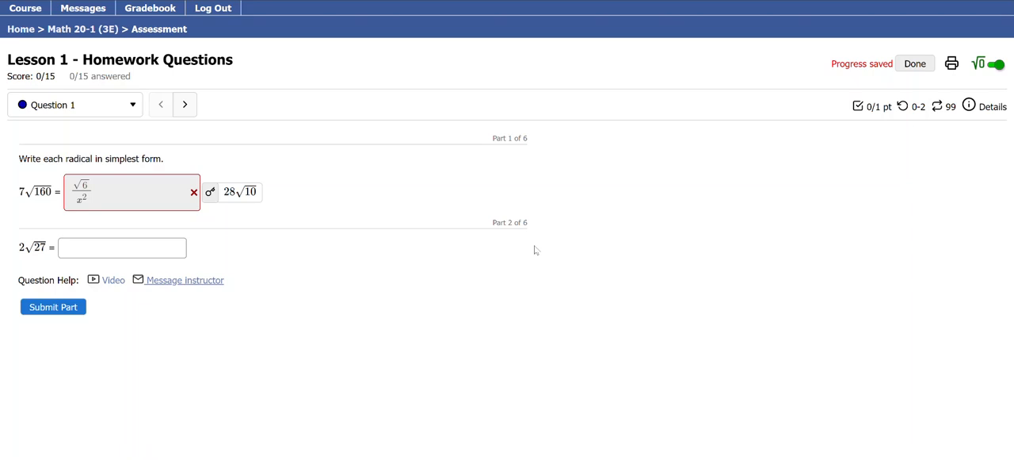
mouse_move(183, 281)
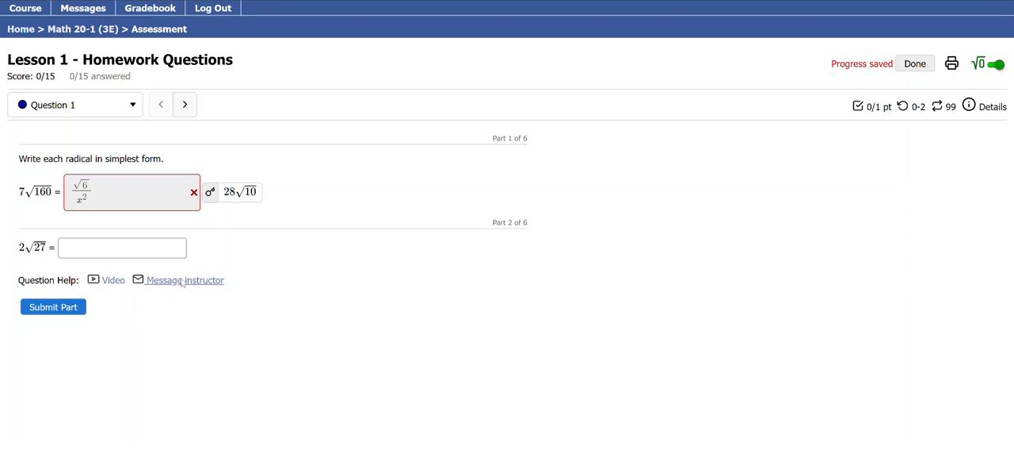
Step: Start a message to the instructor about question 1 and choose an instructor as recipient
left_click(183, 280)
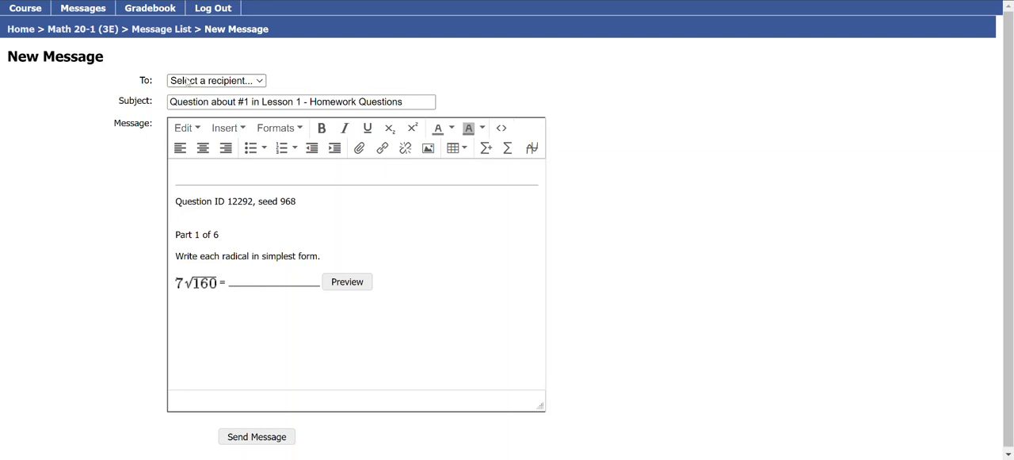
left_click(216, 80)
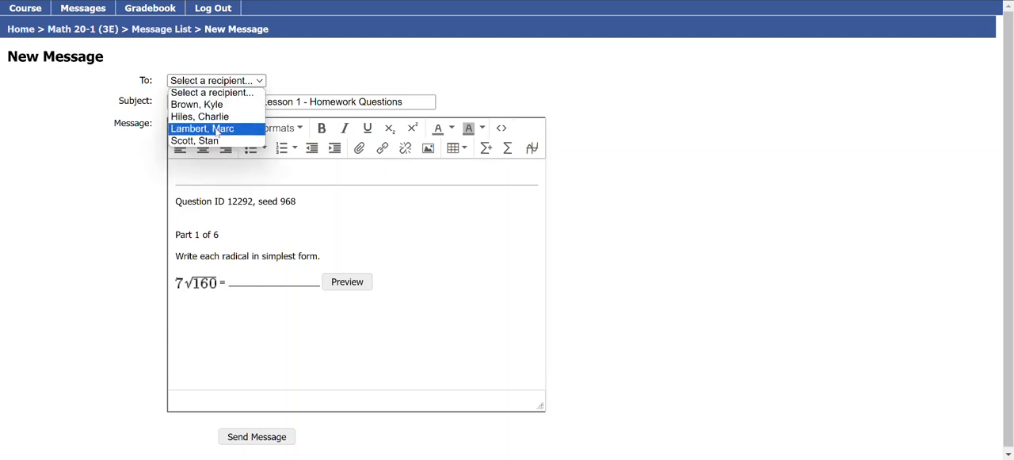
left_click(202, 128)
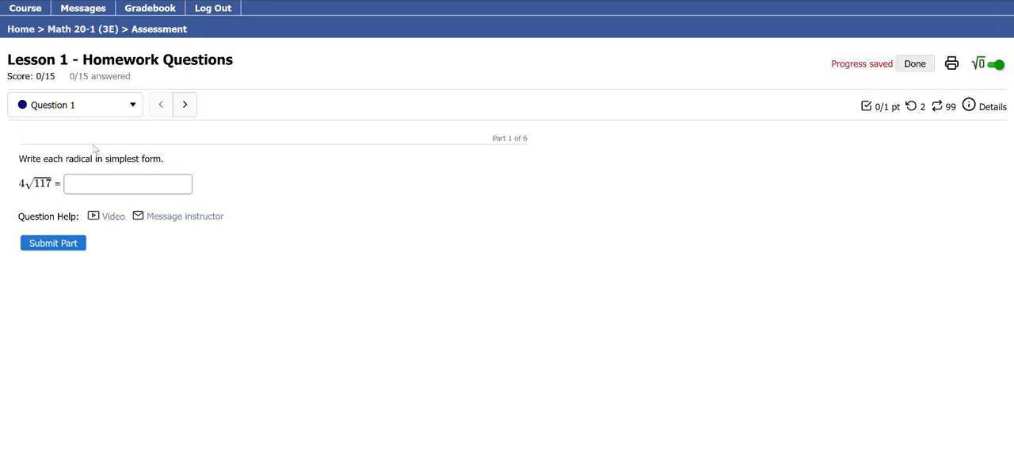
Step: Advance through questions 2, 3 and 4 to question 5, the cube volume problem
left_click(184, 104)
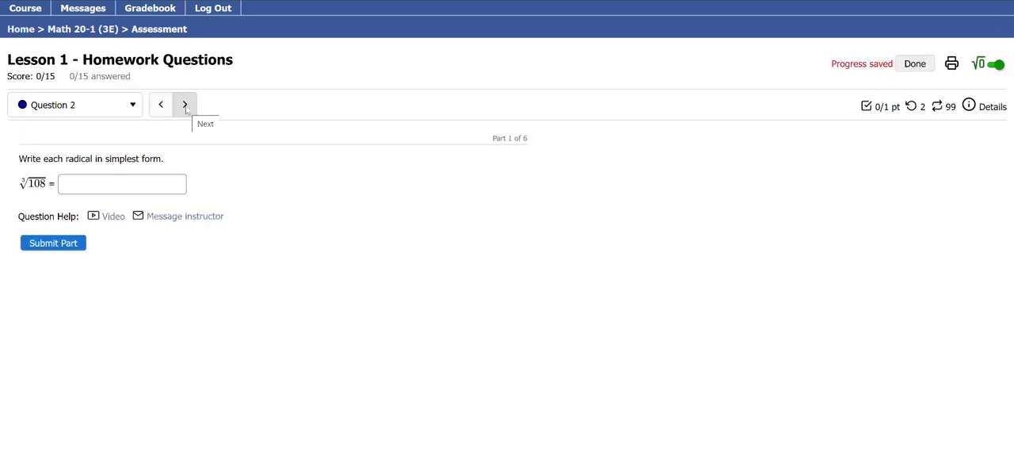
left_click(184, 104)
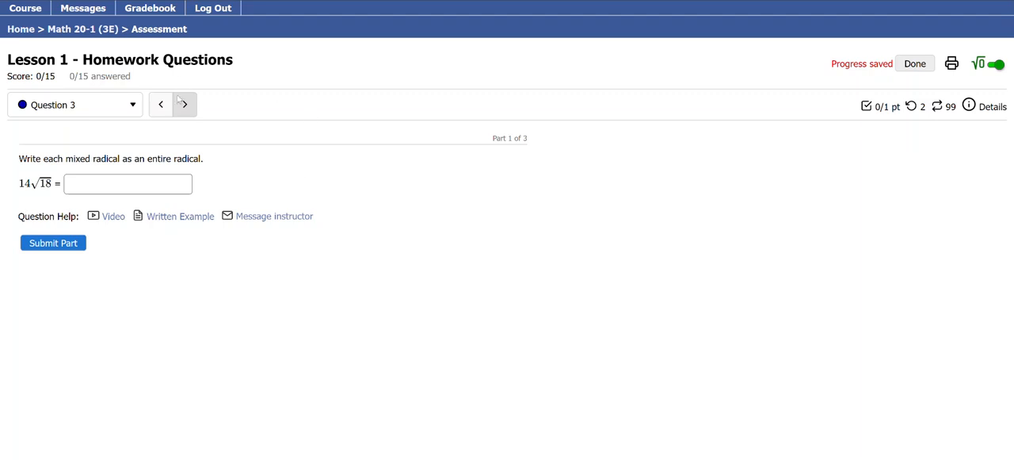
left_click(183, 104)
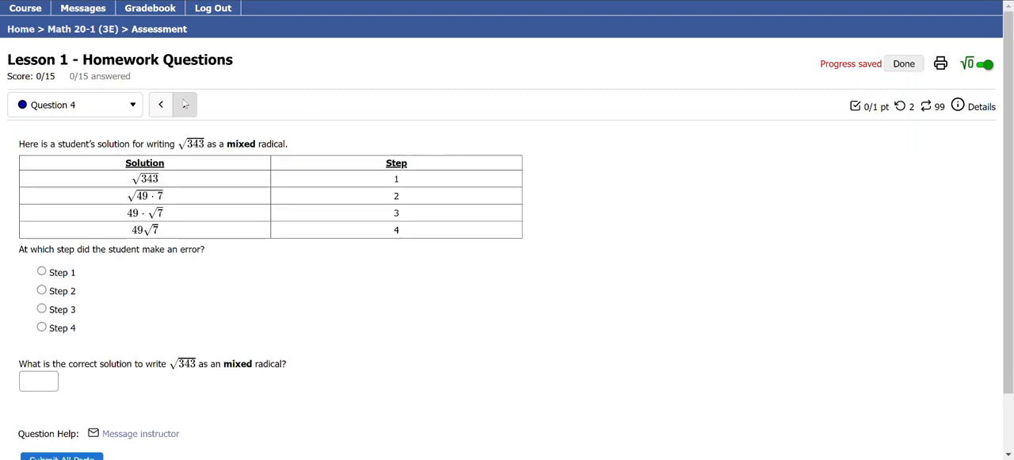
left_click(183, 104)
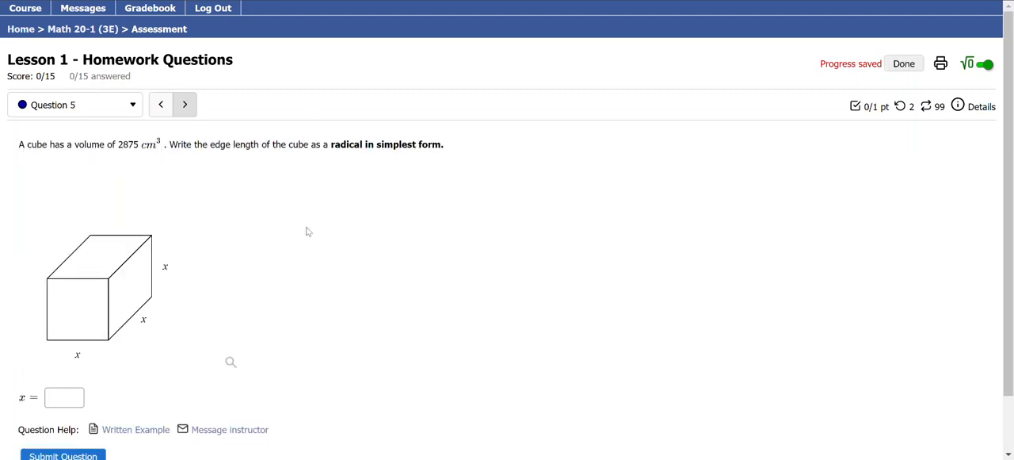
Step: Submit 5√7 as the edge length of the 2875 cm³ cube, marked wrong with a cube-root hint
scroll("down", 3)
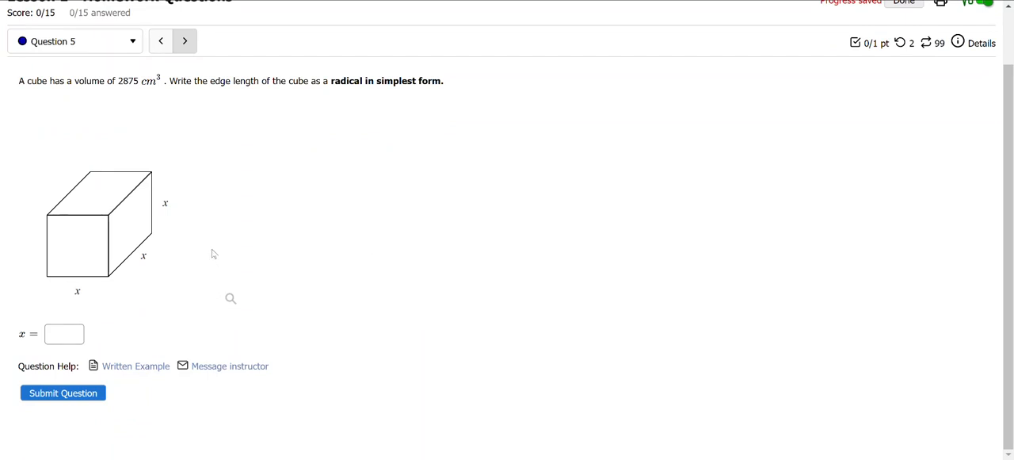
mouse_move(93, 149)
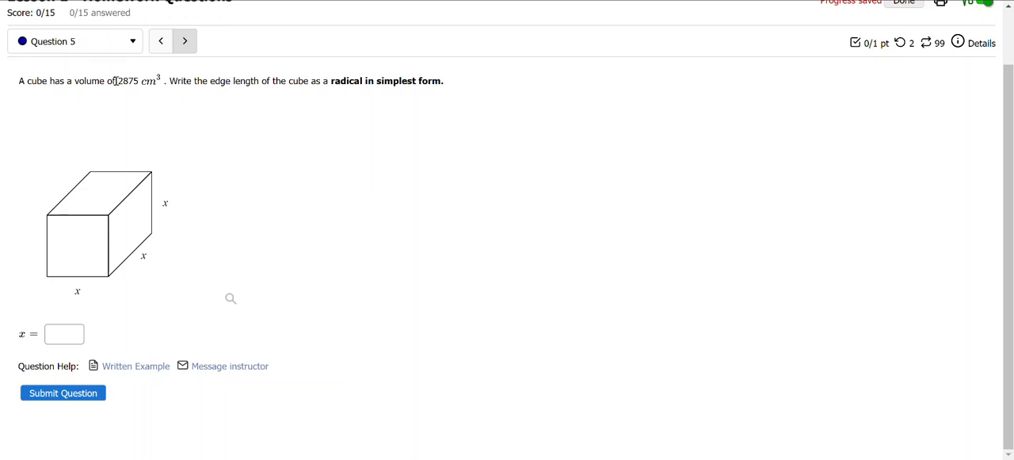
double_click(125, 80)
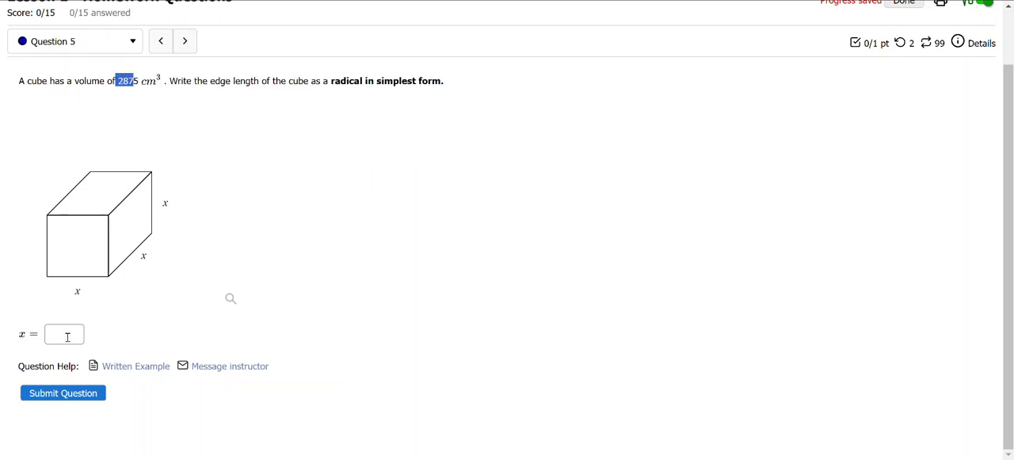
left_click(63, 334)
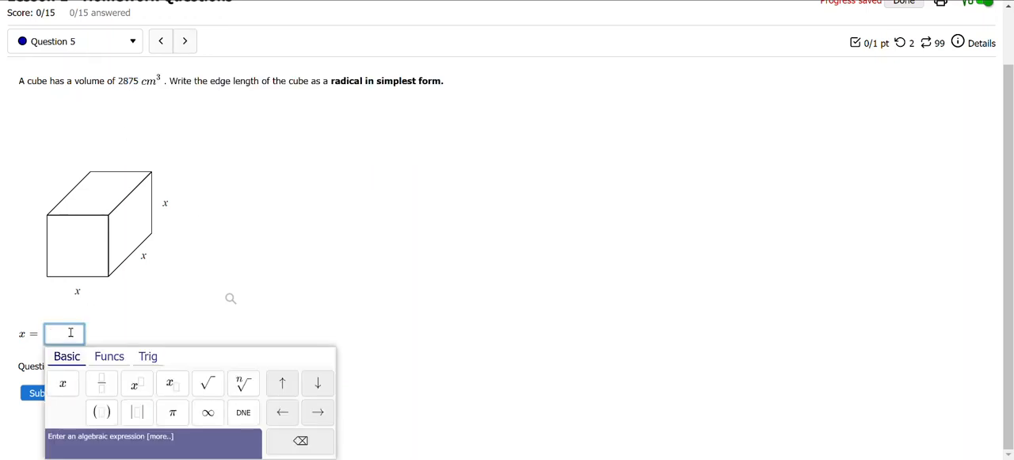
type("5")
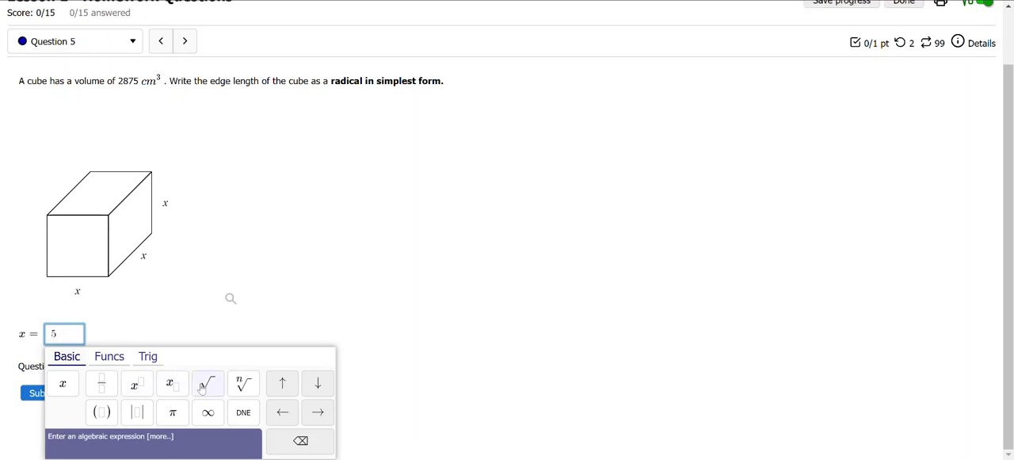
left_click(207, 383)
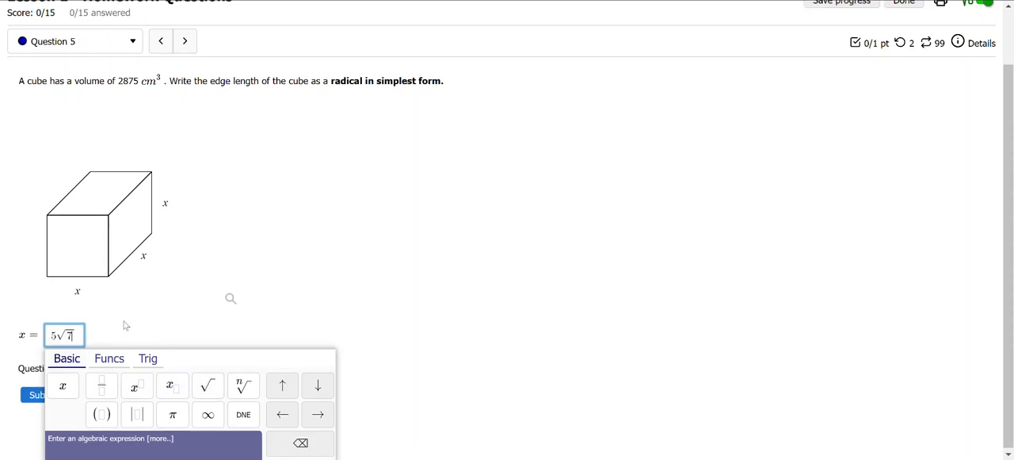
mouse_move(284, 318)
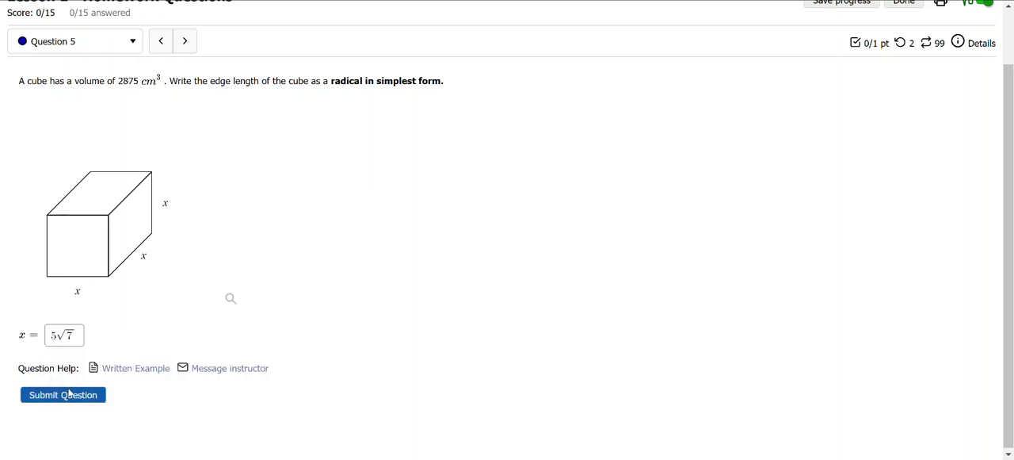
left_click(62, 394)
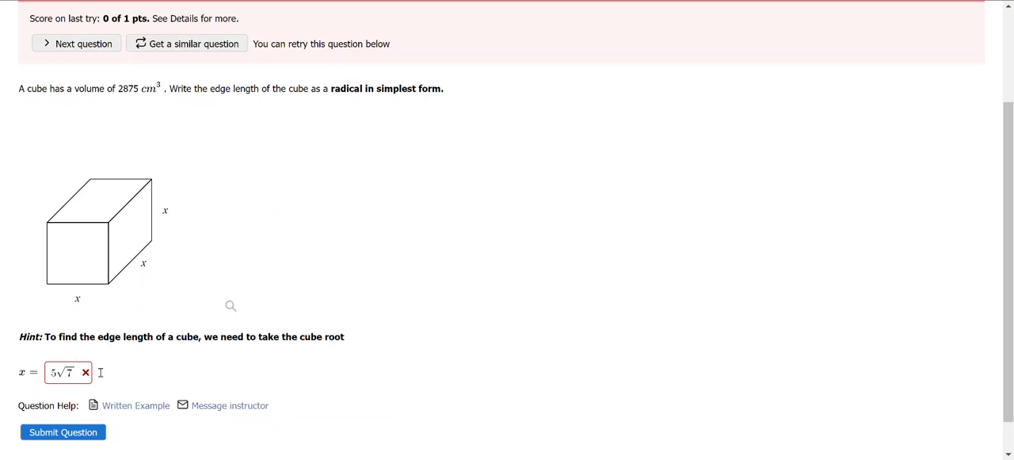
mouse_move(136, 405)
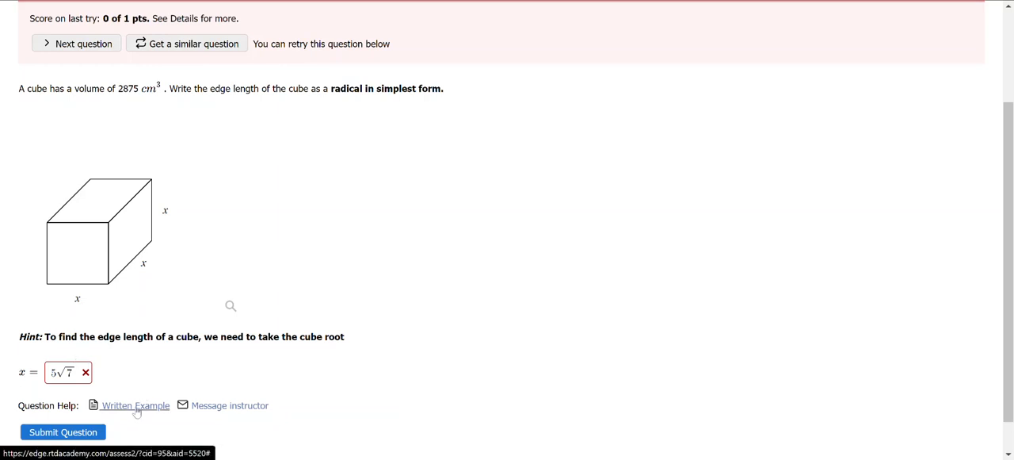
mouse_move(346, 366)
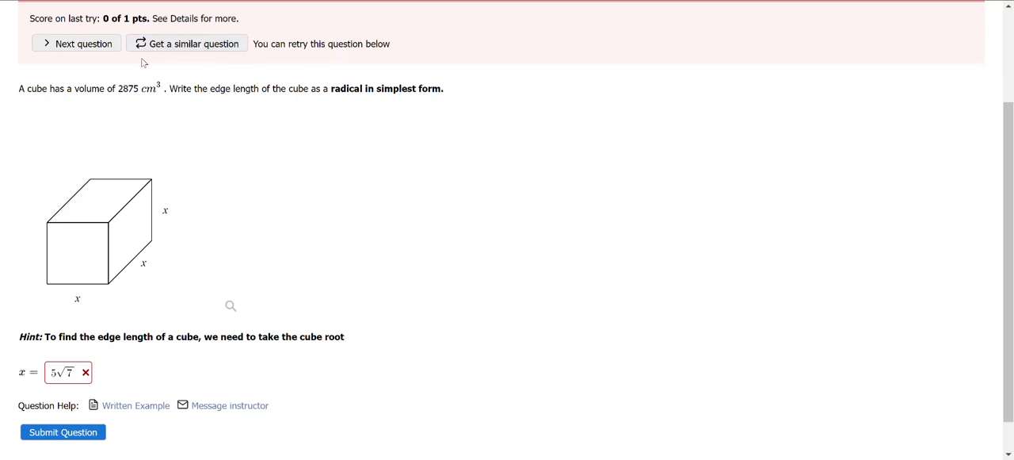
double_click(126, 88)
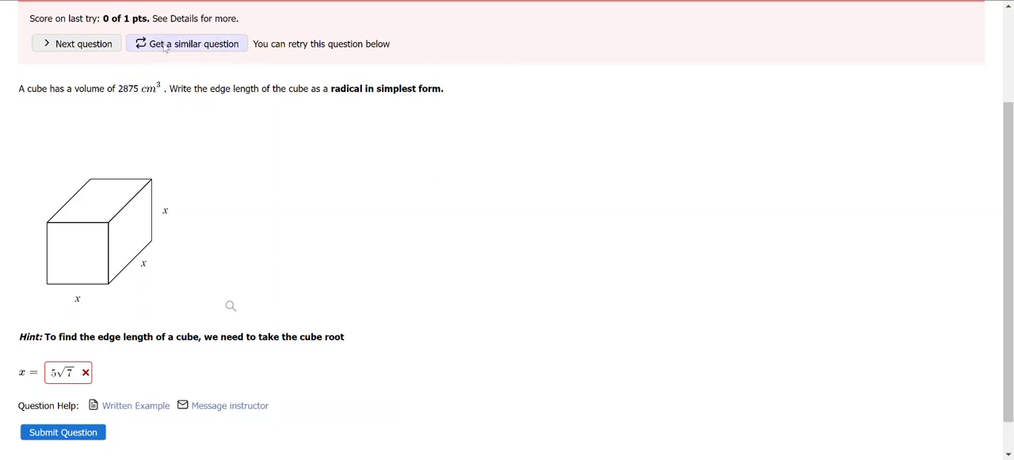
Step: Load a similar cube question (1600 cm³) and submit 5√7, marked wrong
left_click(192, 43)
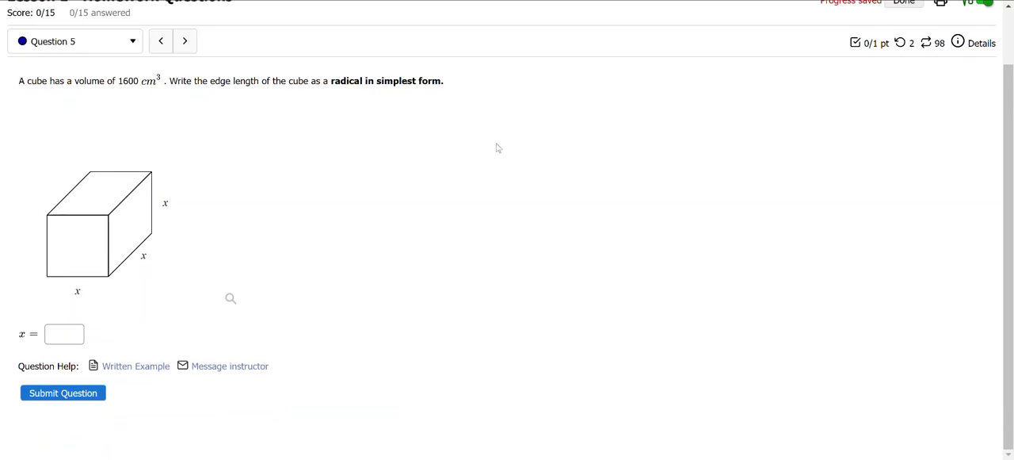
mouse_move(499, 128)
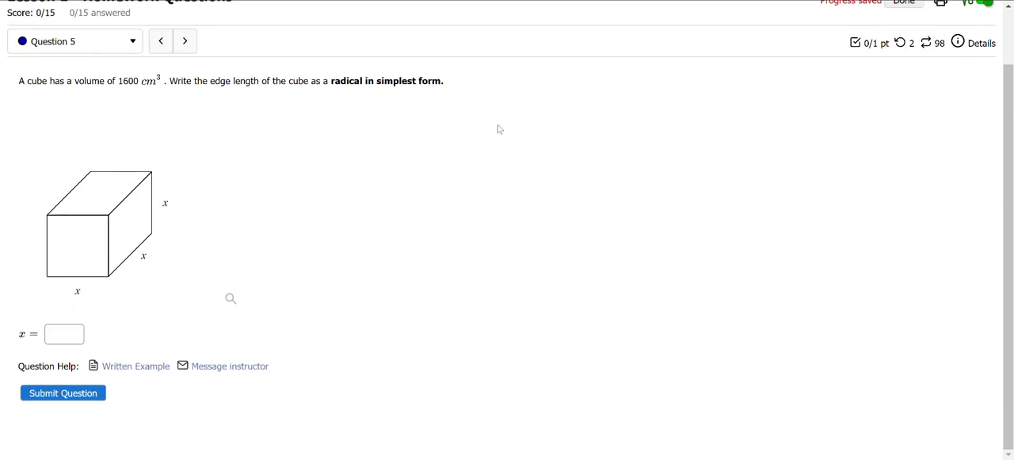
mouse_move(160, 234)
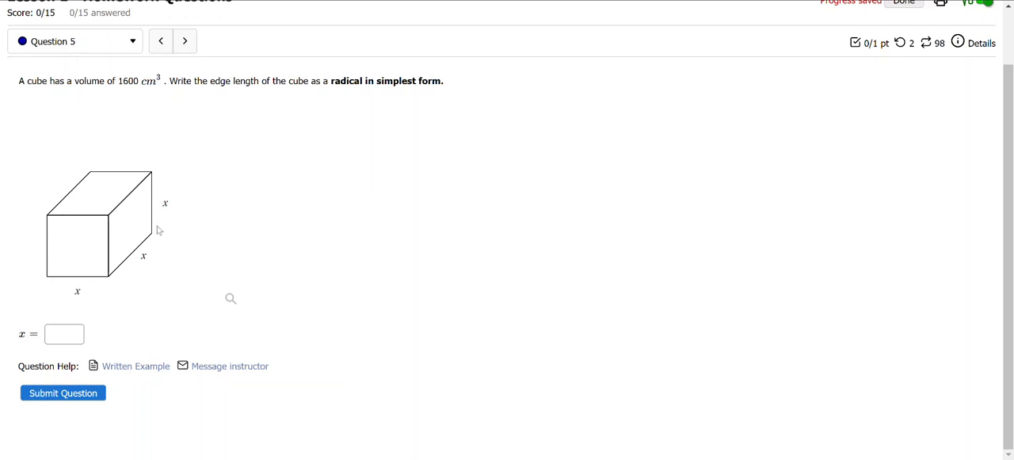
mouse_move(152, 224)
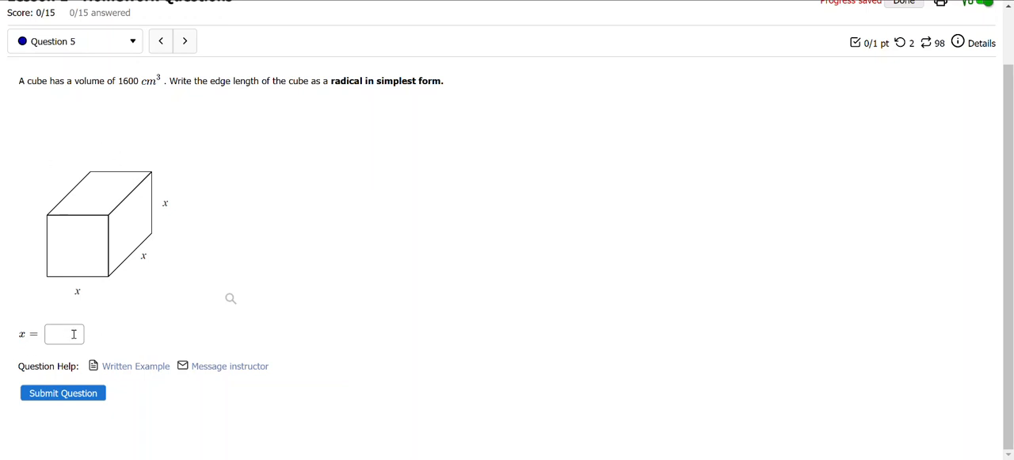
left_click(63, 333)
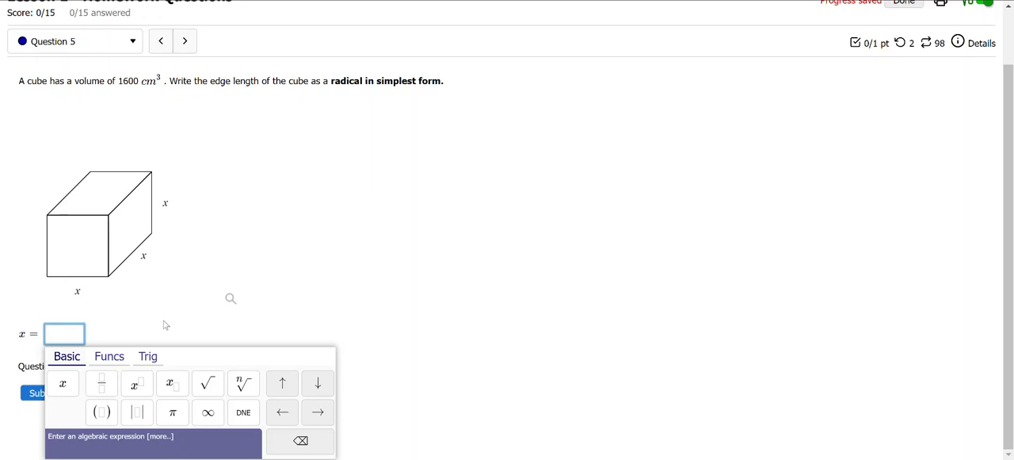
left_click(207, 384)
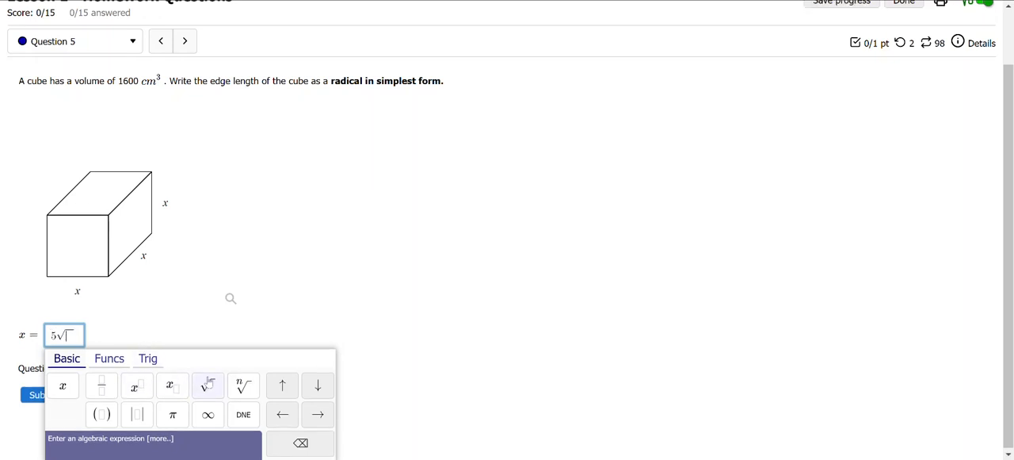
type("7")
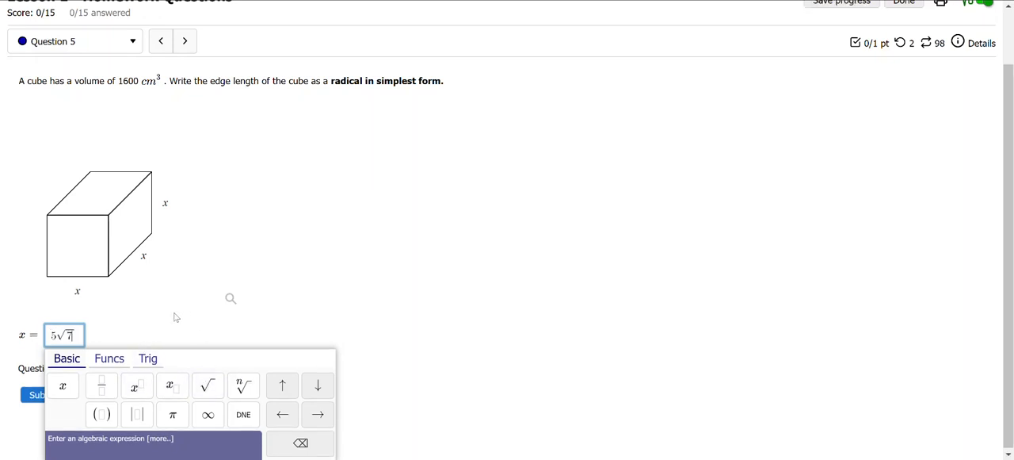
left_click(35, 394)
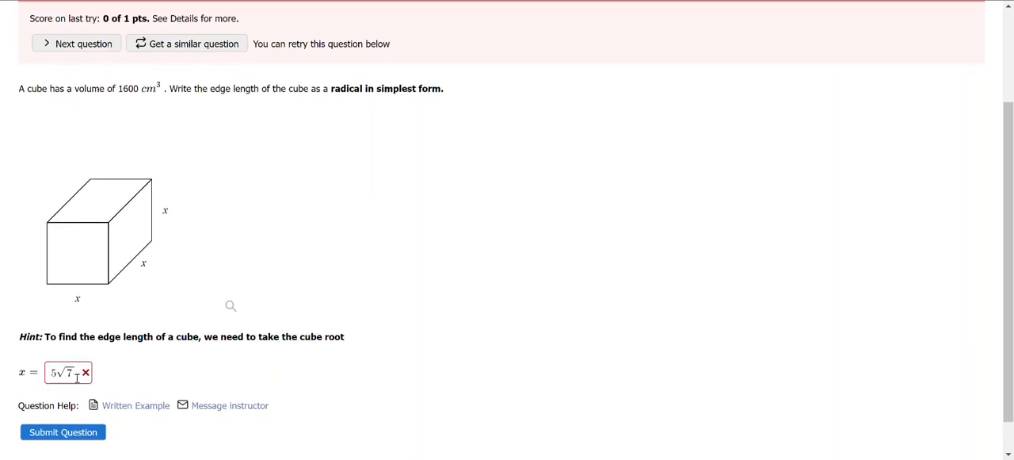
Step: Edit the answer to 5√8 and resubmit, using up the tries at 0 of 1
left_click(68, 372)
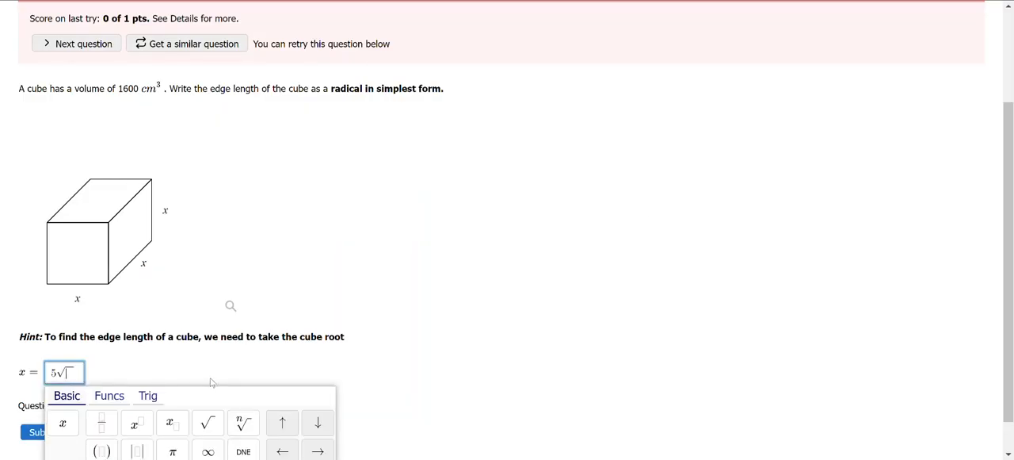
type("8")
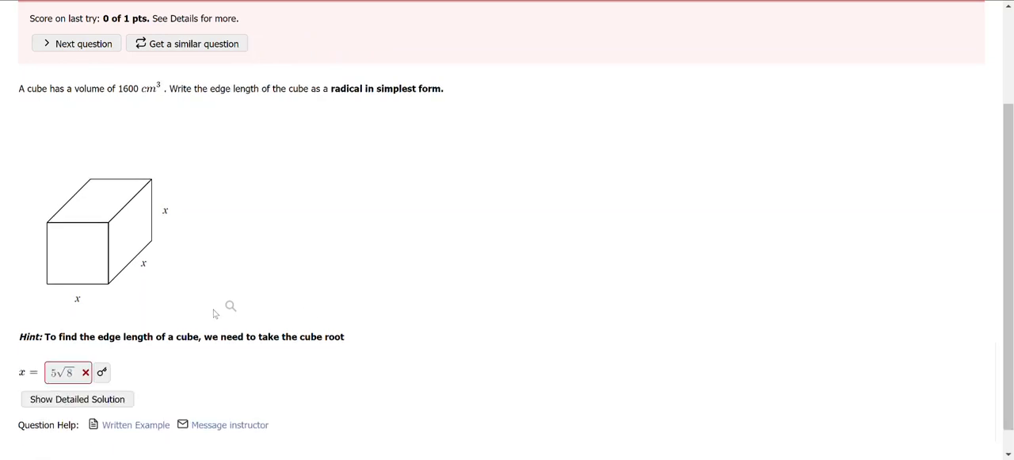
Step: Reveal the worked solution showing the correct edge length 4∛25 beside the wrong 5√8
left_click(101, 372)
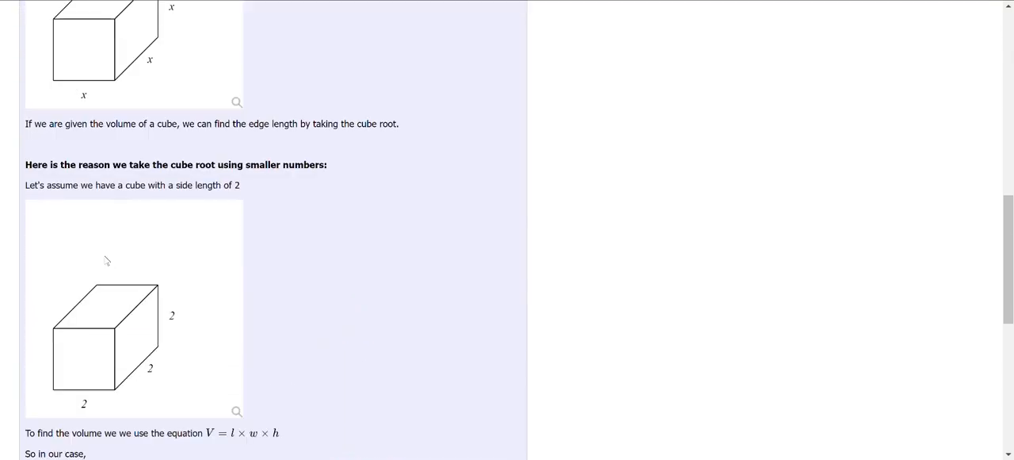
scroll("down", 3)
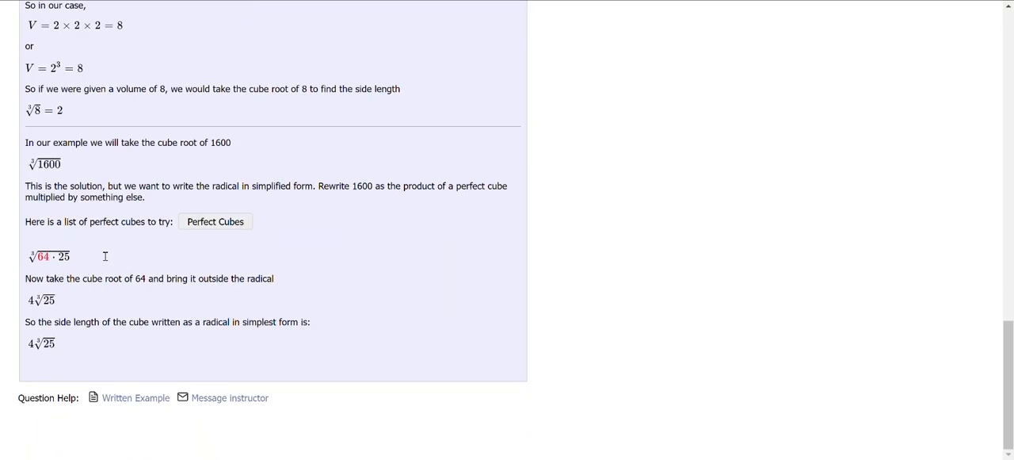
scroll("up", 3)
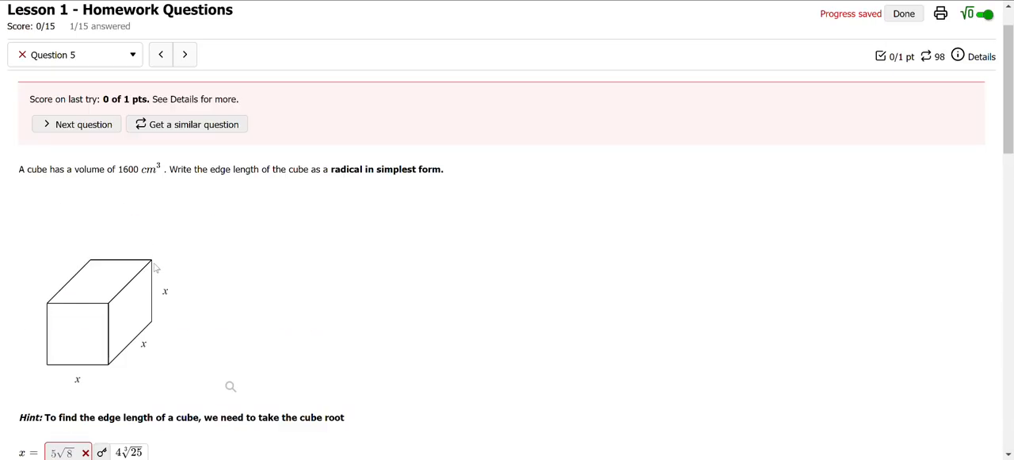
scroll("down", 3)
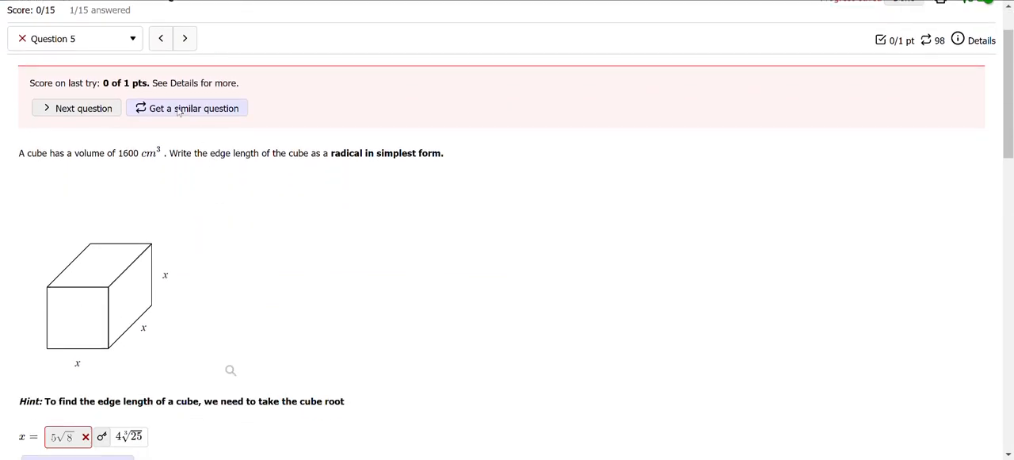
left_click(192, 107)
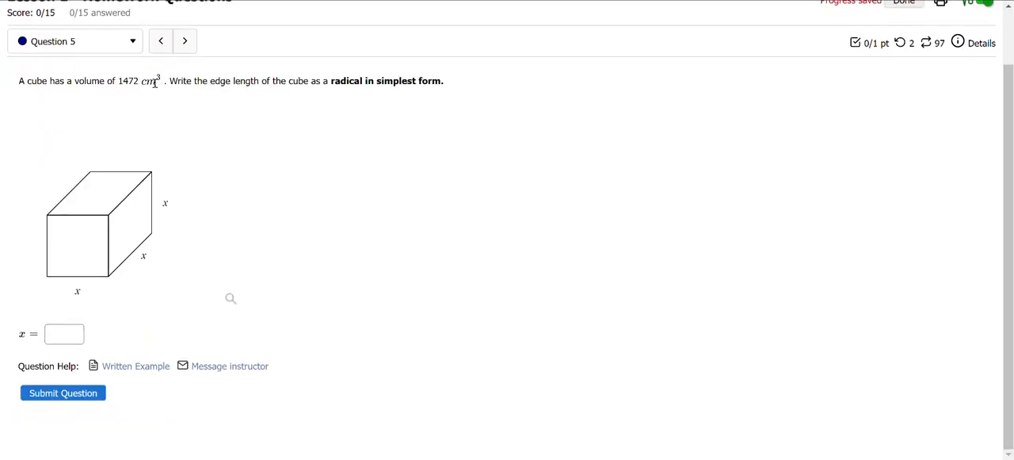
mouse_move(656, 246)
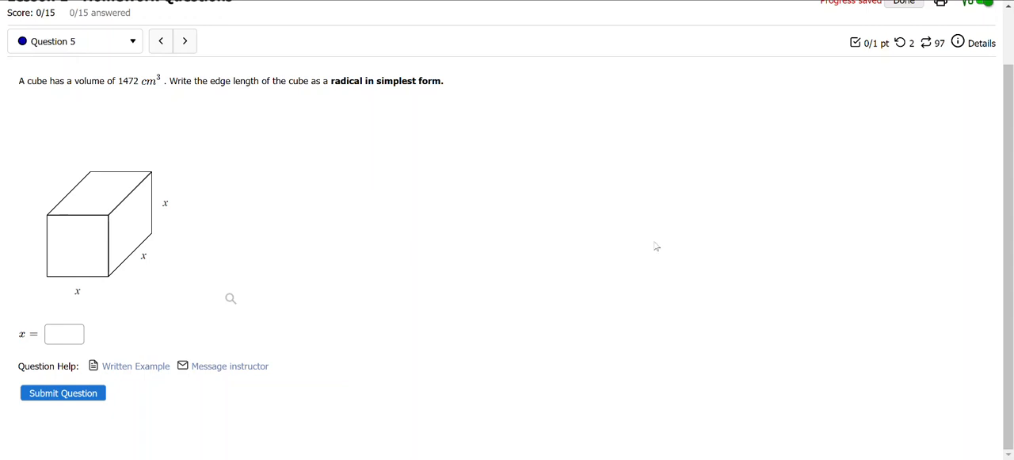
mouse_move(558, 229)
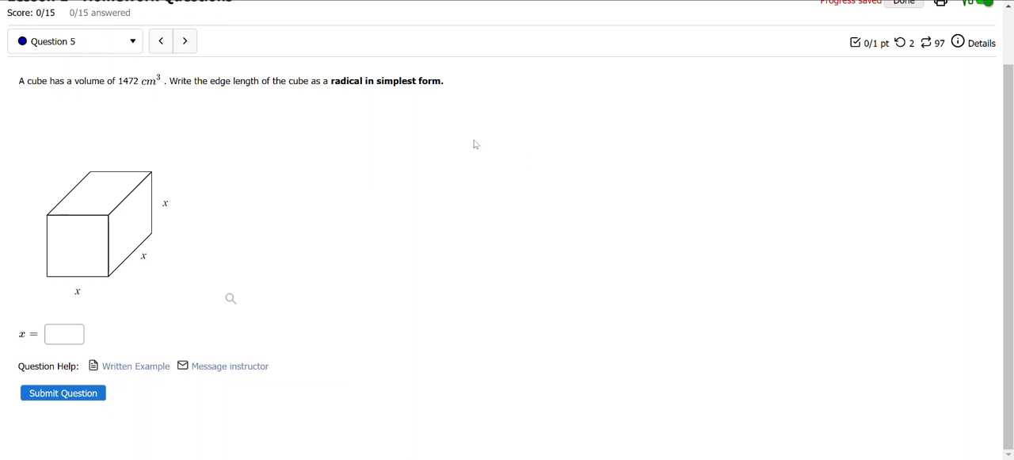
mouse_move(501, 146)
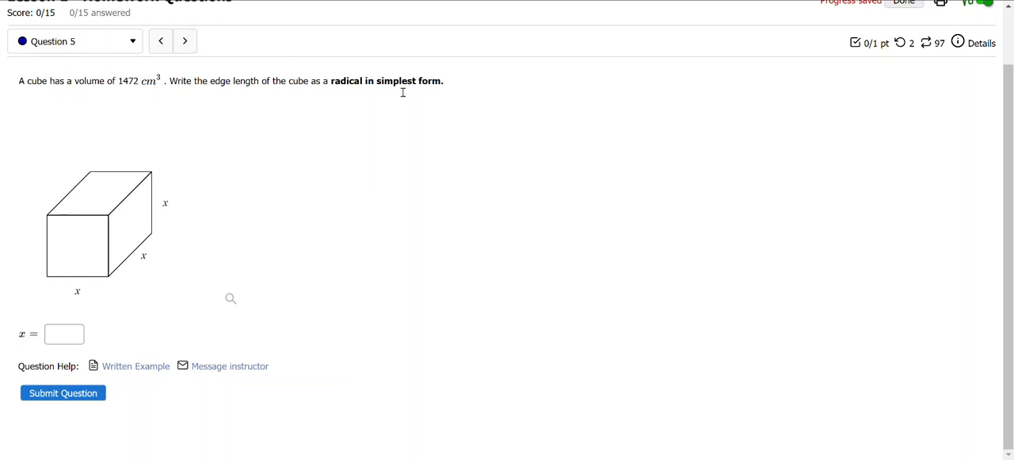
mouse_move(522, 231)
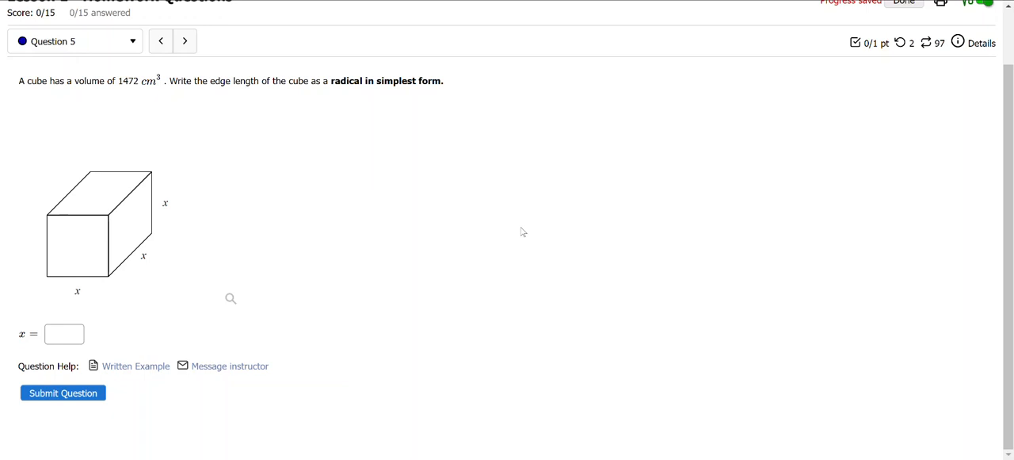
mouse_move(410, 133)
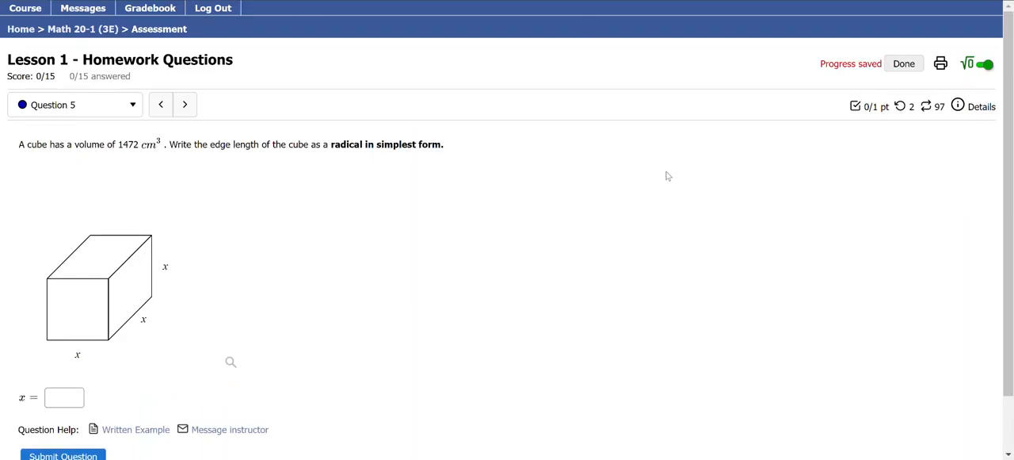
mouse_move(539, 96)
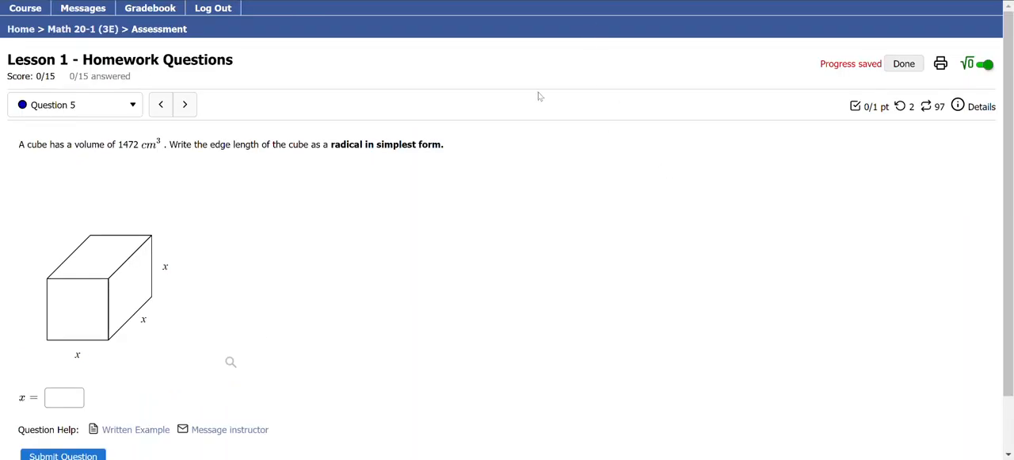
Step: Leave the homework for the Math 20-1 Grade Book Student Detail and scroll to its totals
left_click(150, 8)
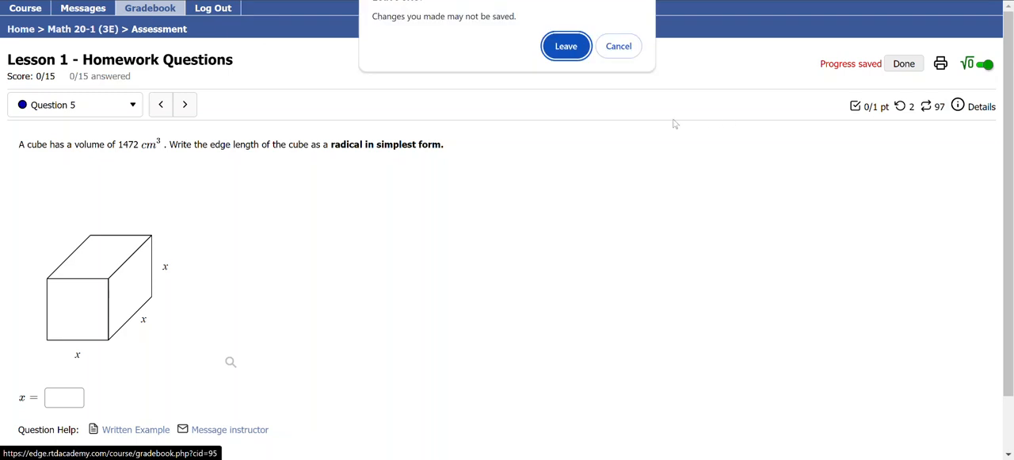
left_click(566, 45)
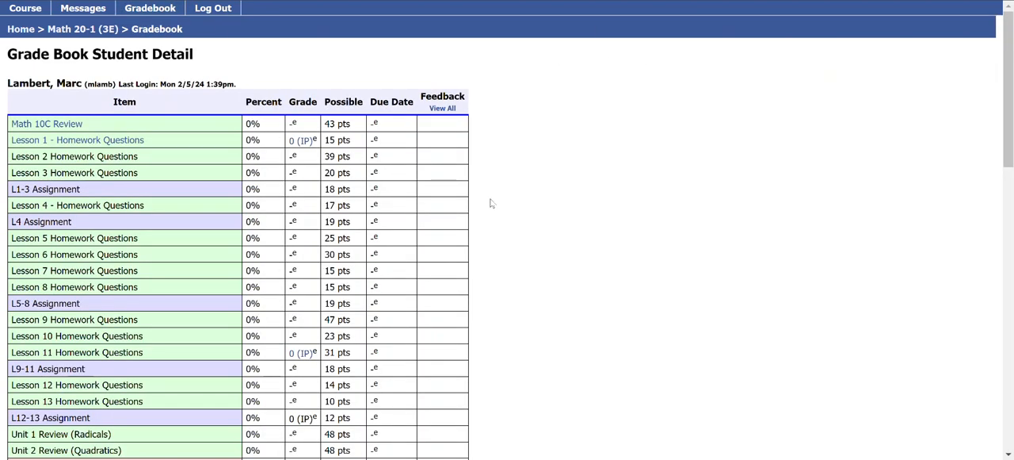
mouse_move(571, 159)
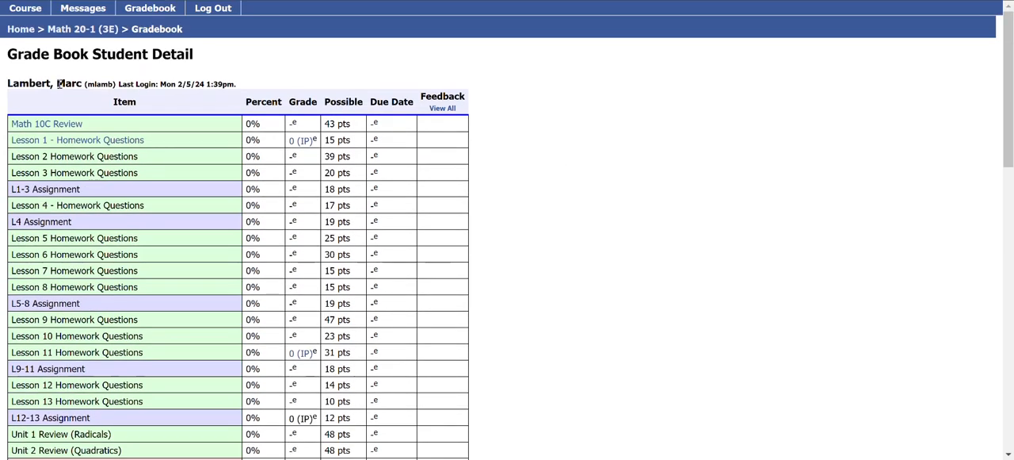
scroll("down", 3)
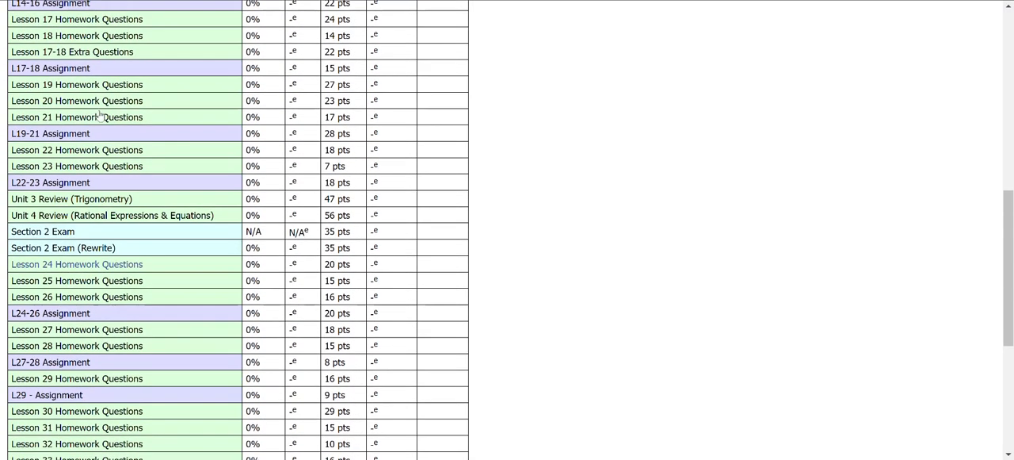
scroll("down", 3)
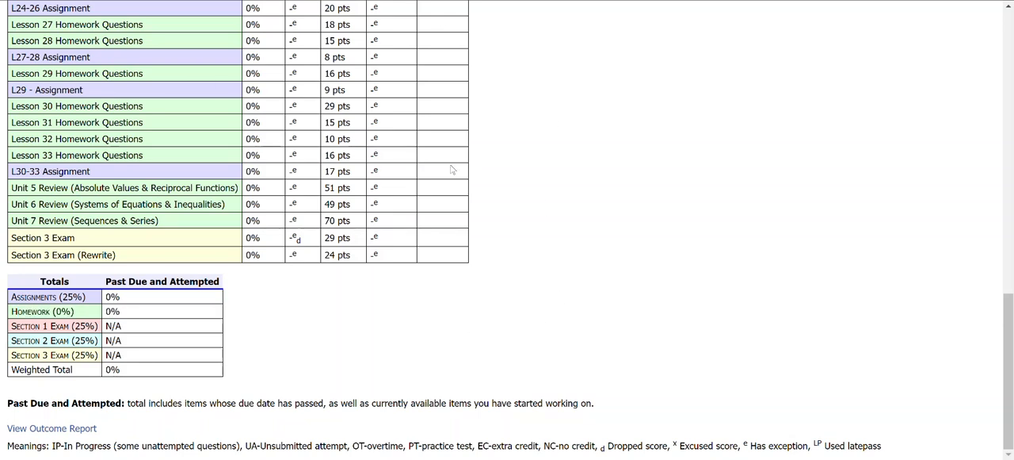
mouse_move(317, 335)
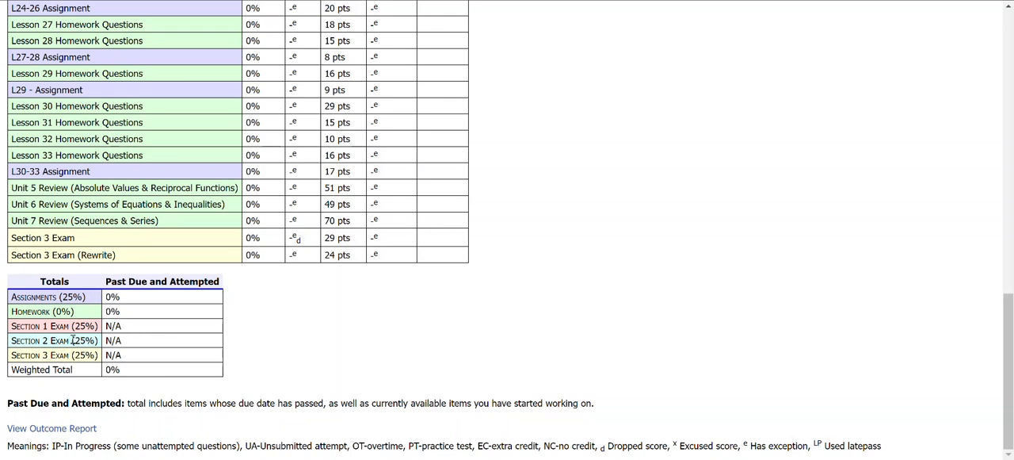
mouse_move(369, 312)
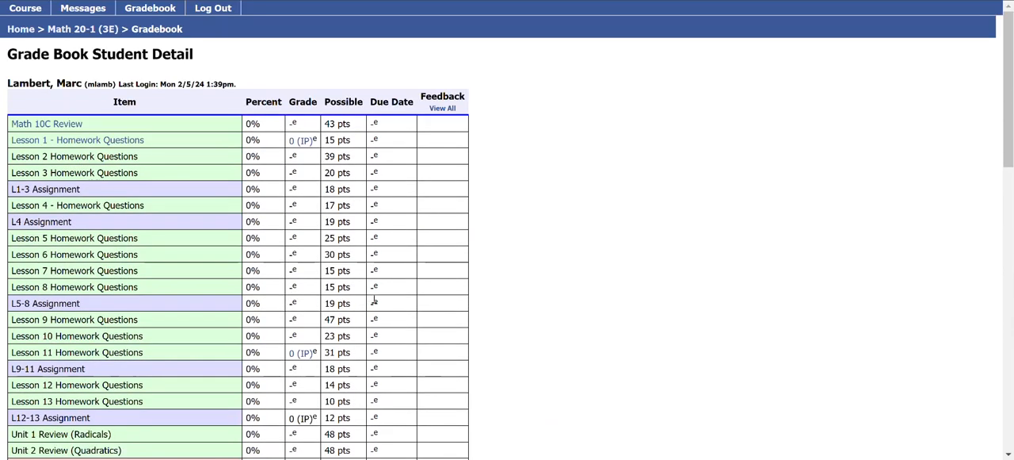
mouse_move(323, 197)
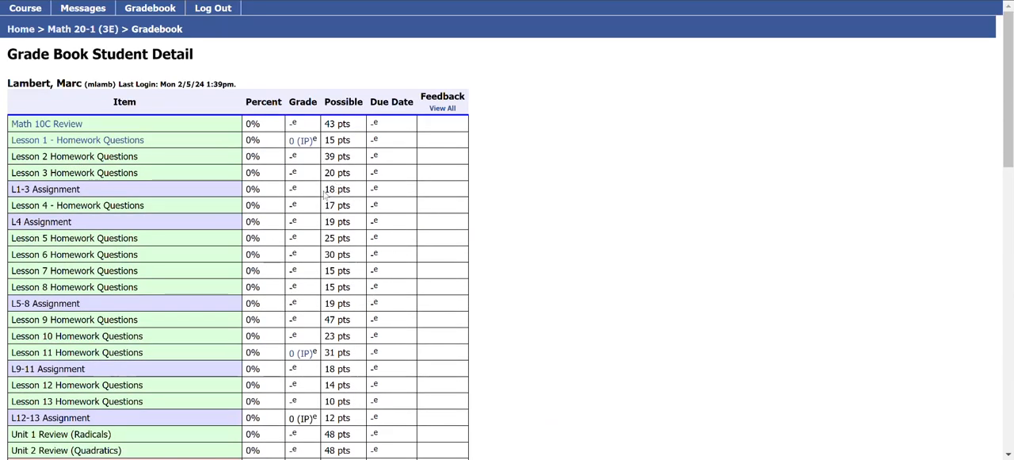
mouse_move(323, 193)
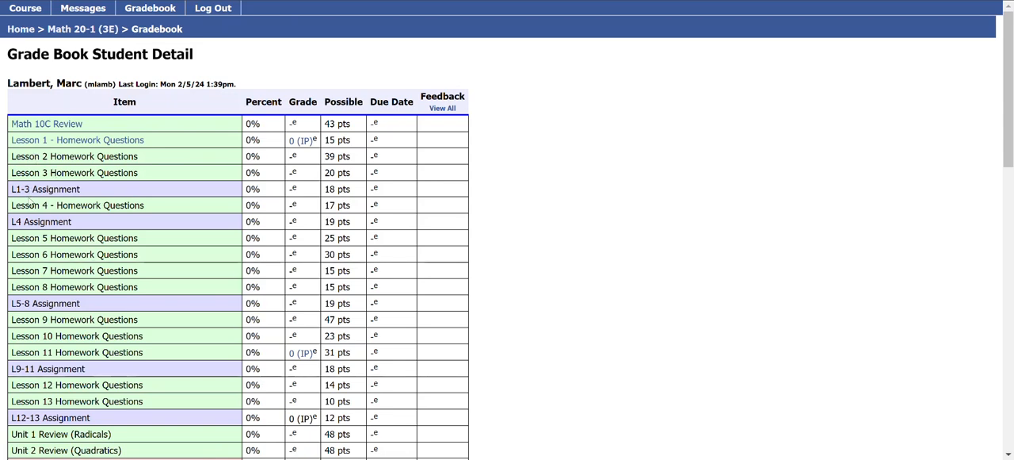
mouse_move(621, 216)
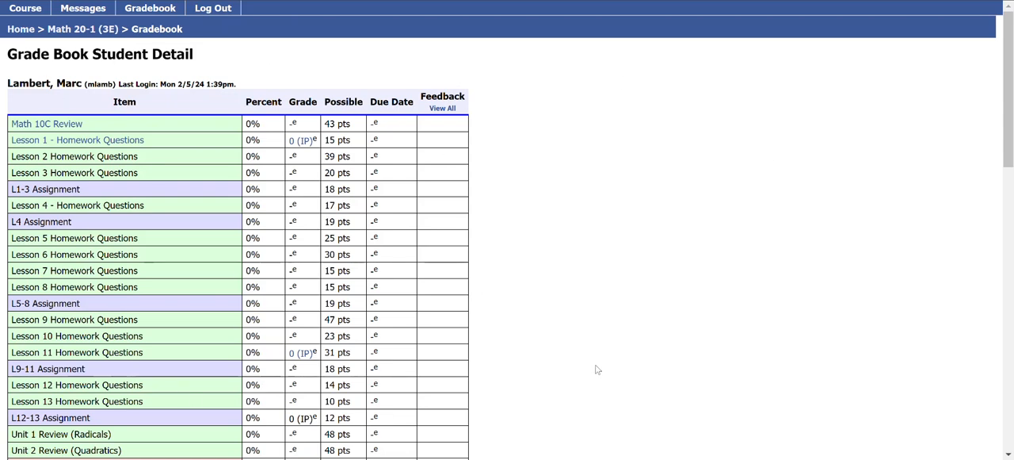
mouse_move(636, 267)
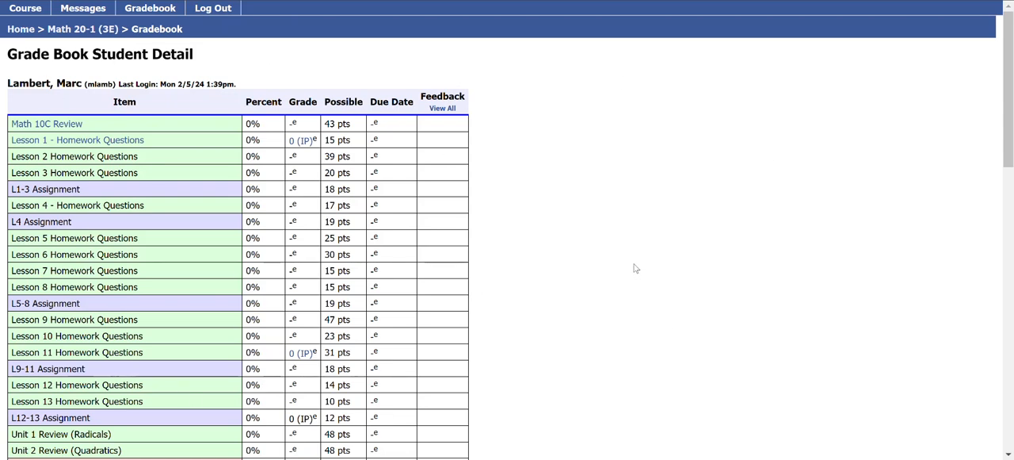
mouse_move(481, 274)
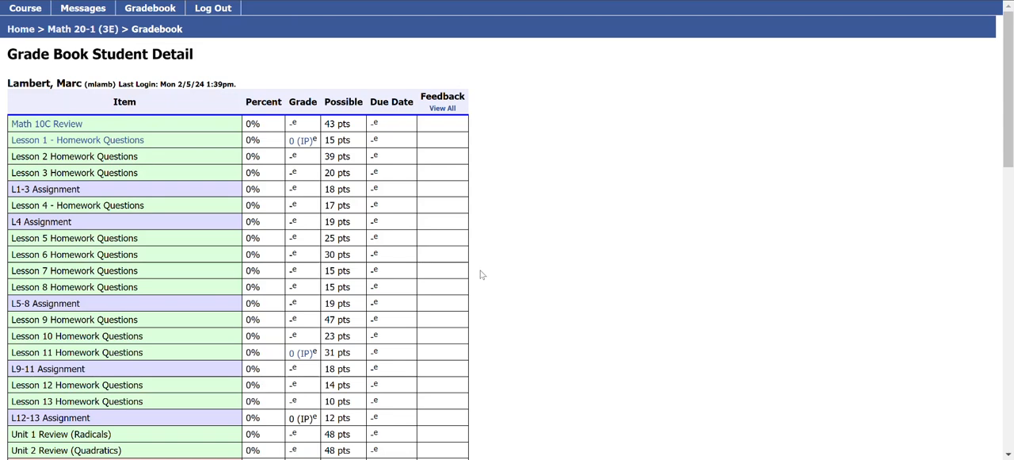
mouse_move(642, 268)
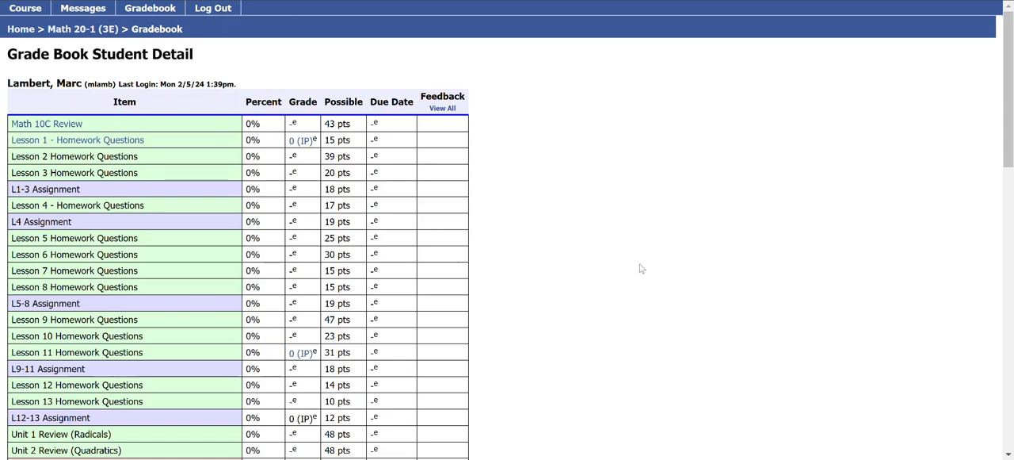
mouse_move(655, 178)
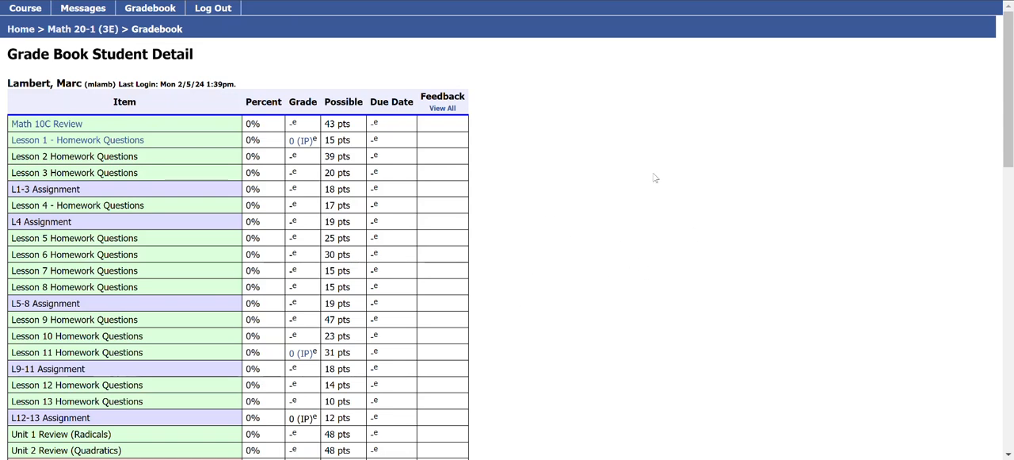
mouse_move(605, 201)
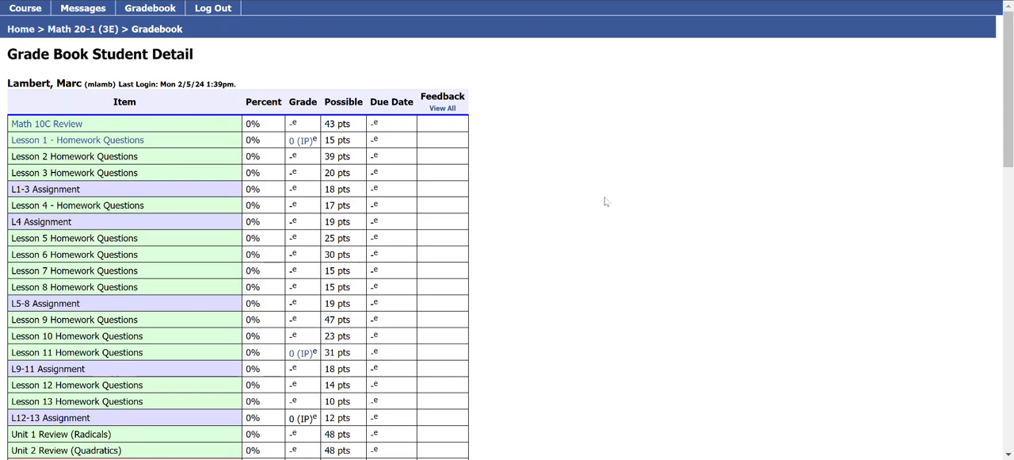
mouse_move(615, 220)
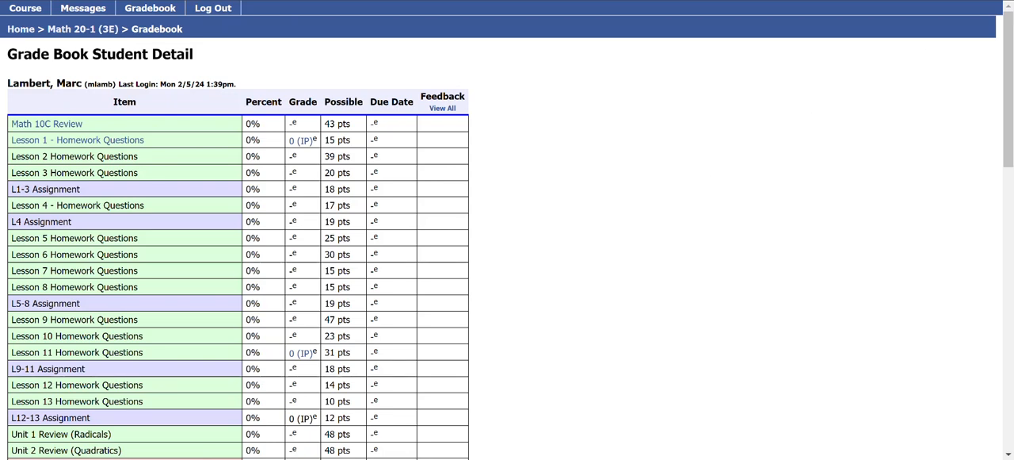
mouse_move(905, 132)
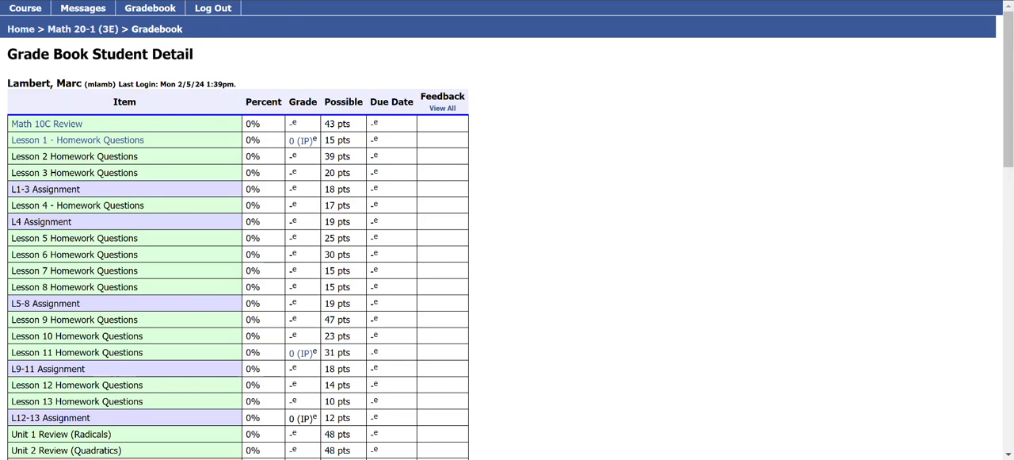
mouse_move(497, 88)
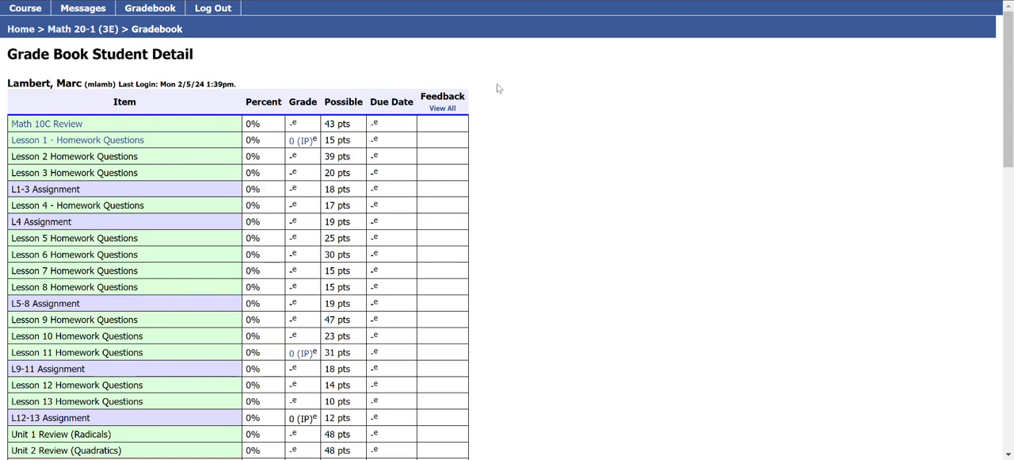
mouse_move(561, 145)
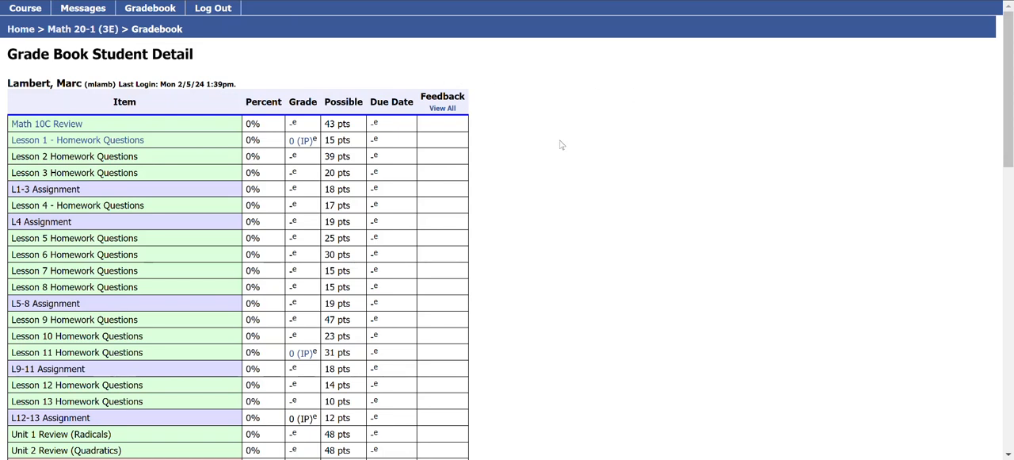
scroll("down", 3)
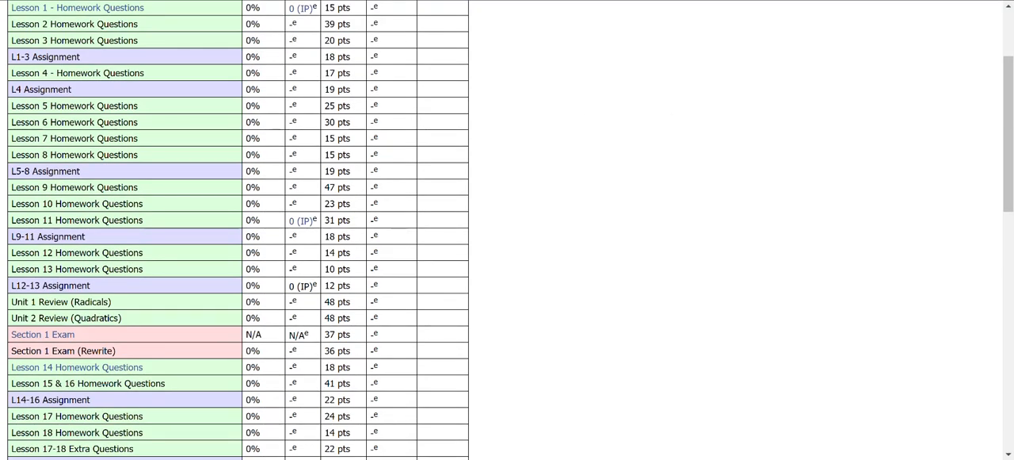